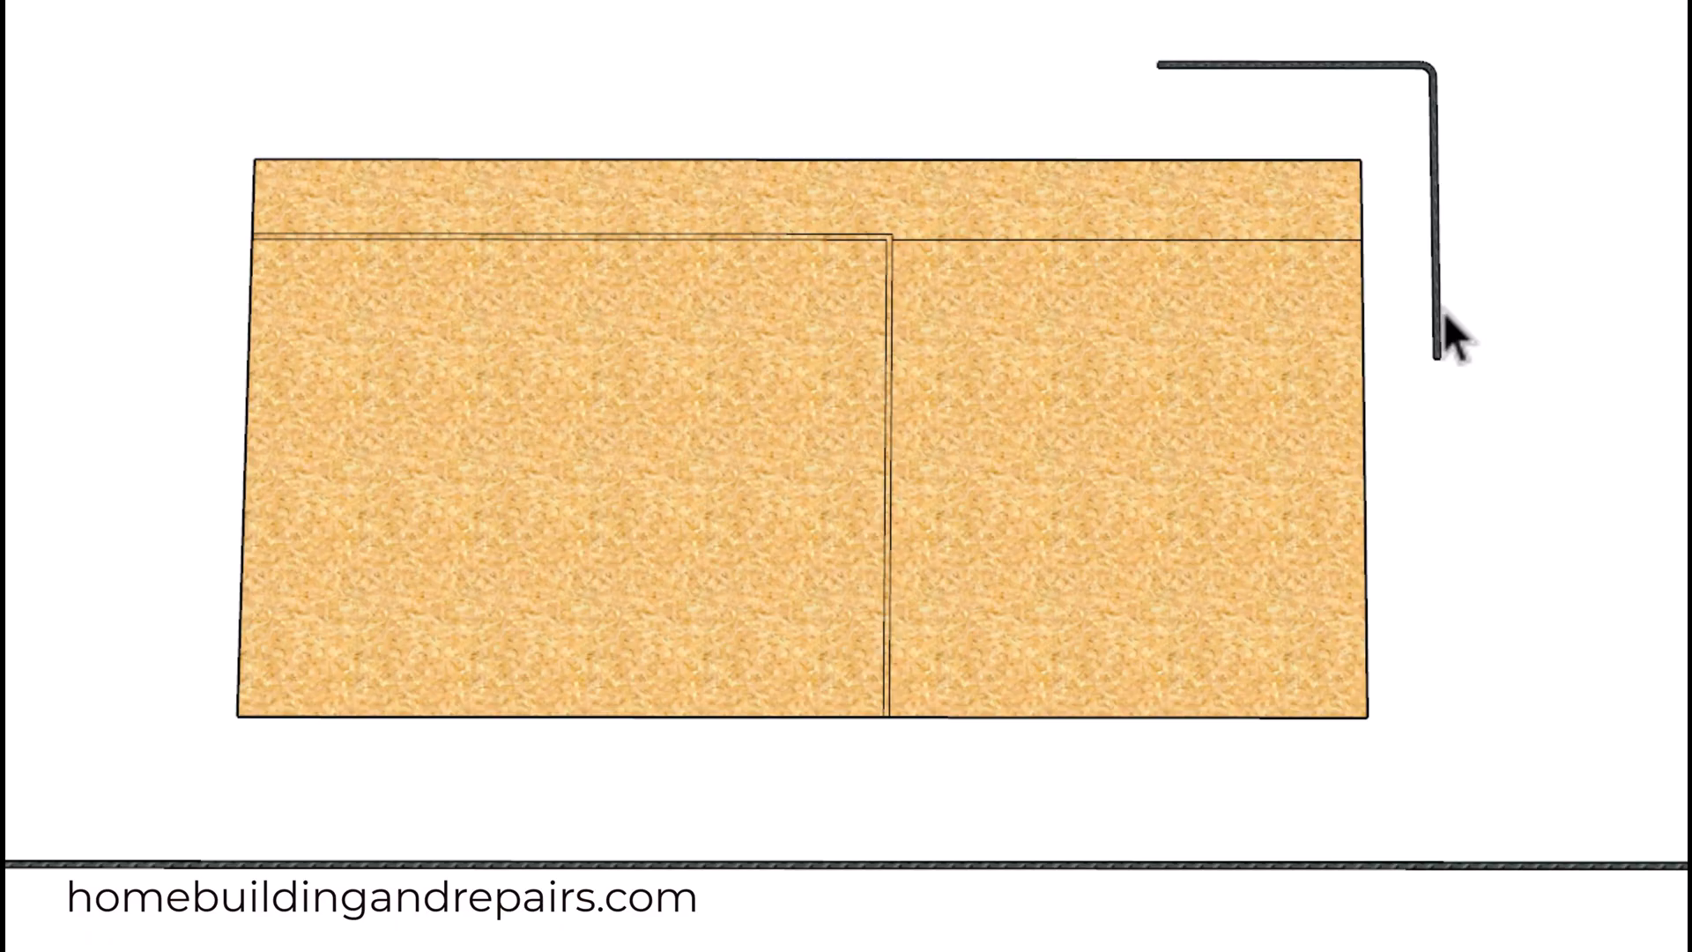
{"action": "mouse_move", "coordinate": [880, 286]}
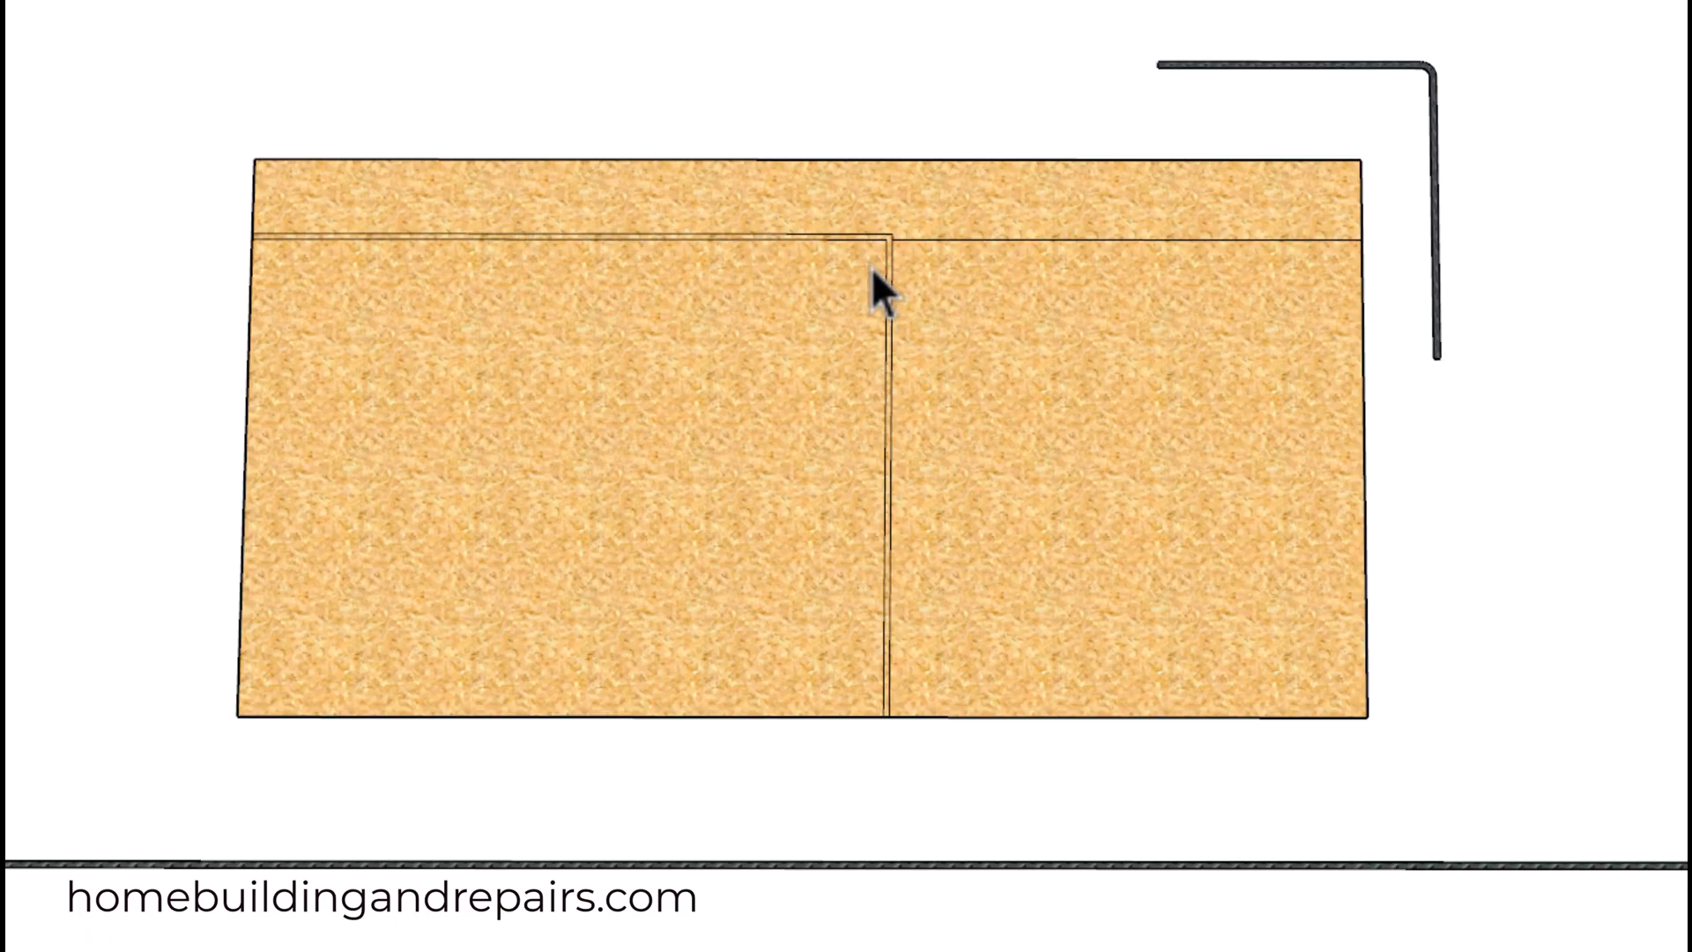
{"action": "mouse_move", "coordinate": [887, 314]}
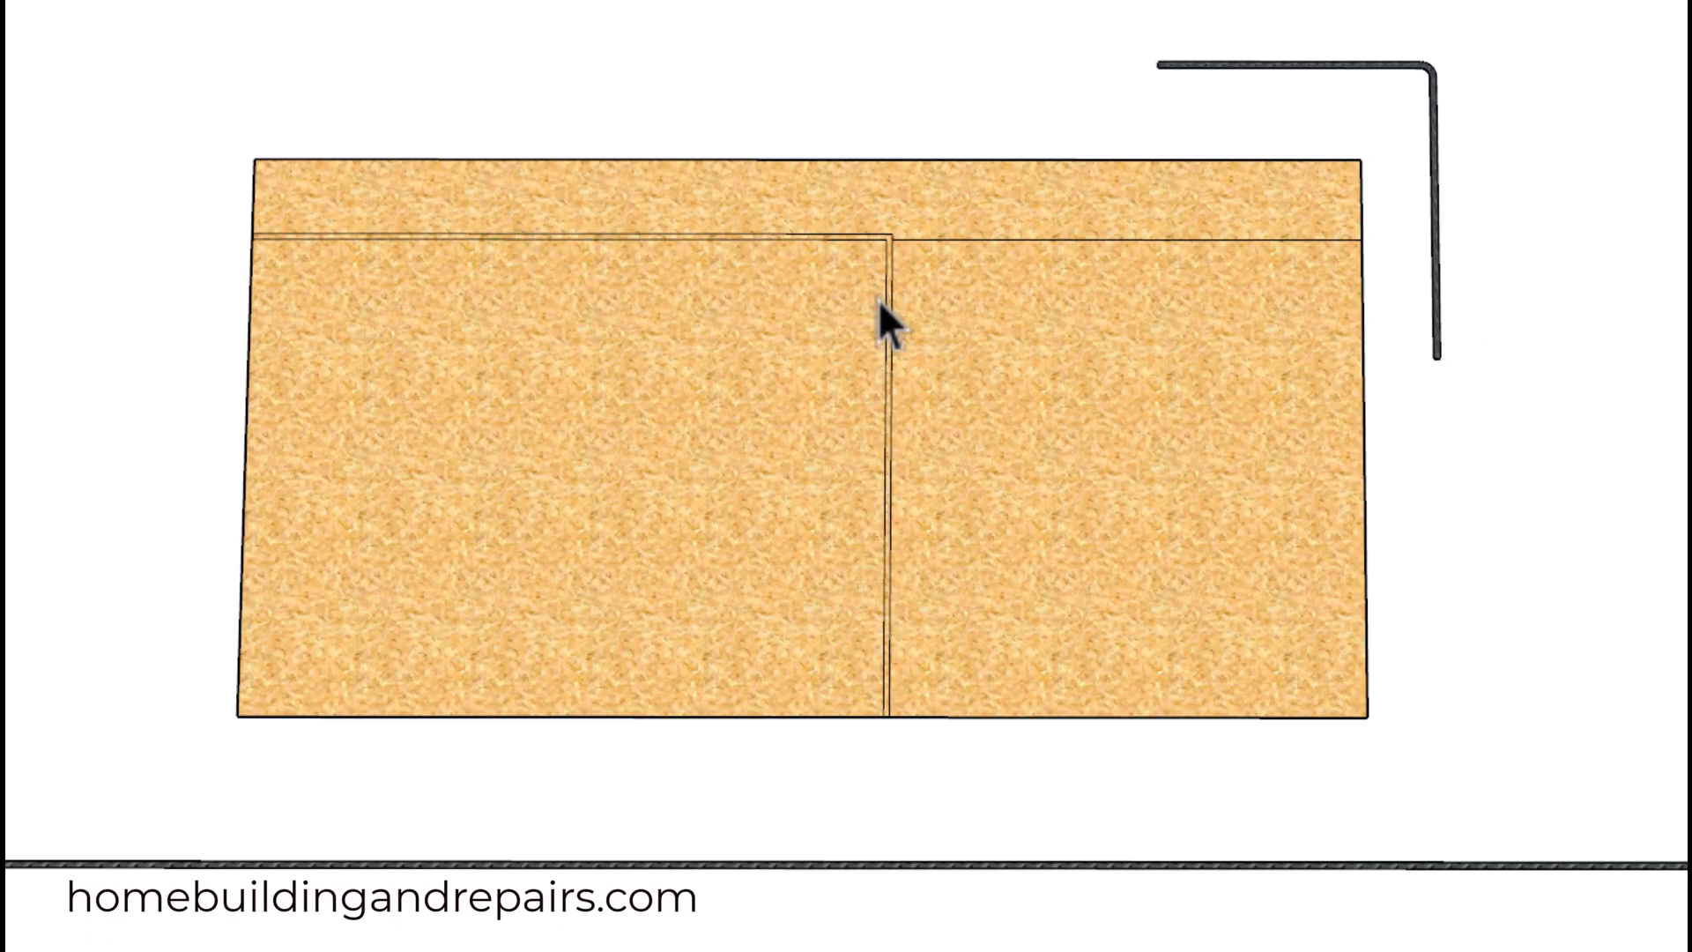
{"action": "mouse_move", "coordinate": [377, 269]}
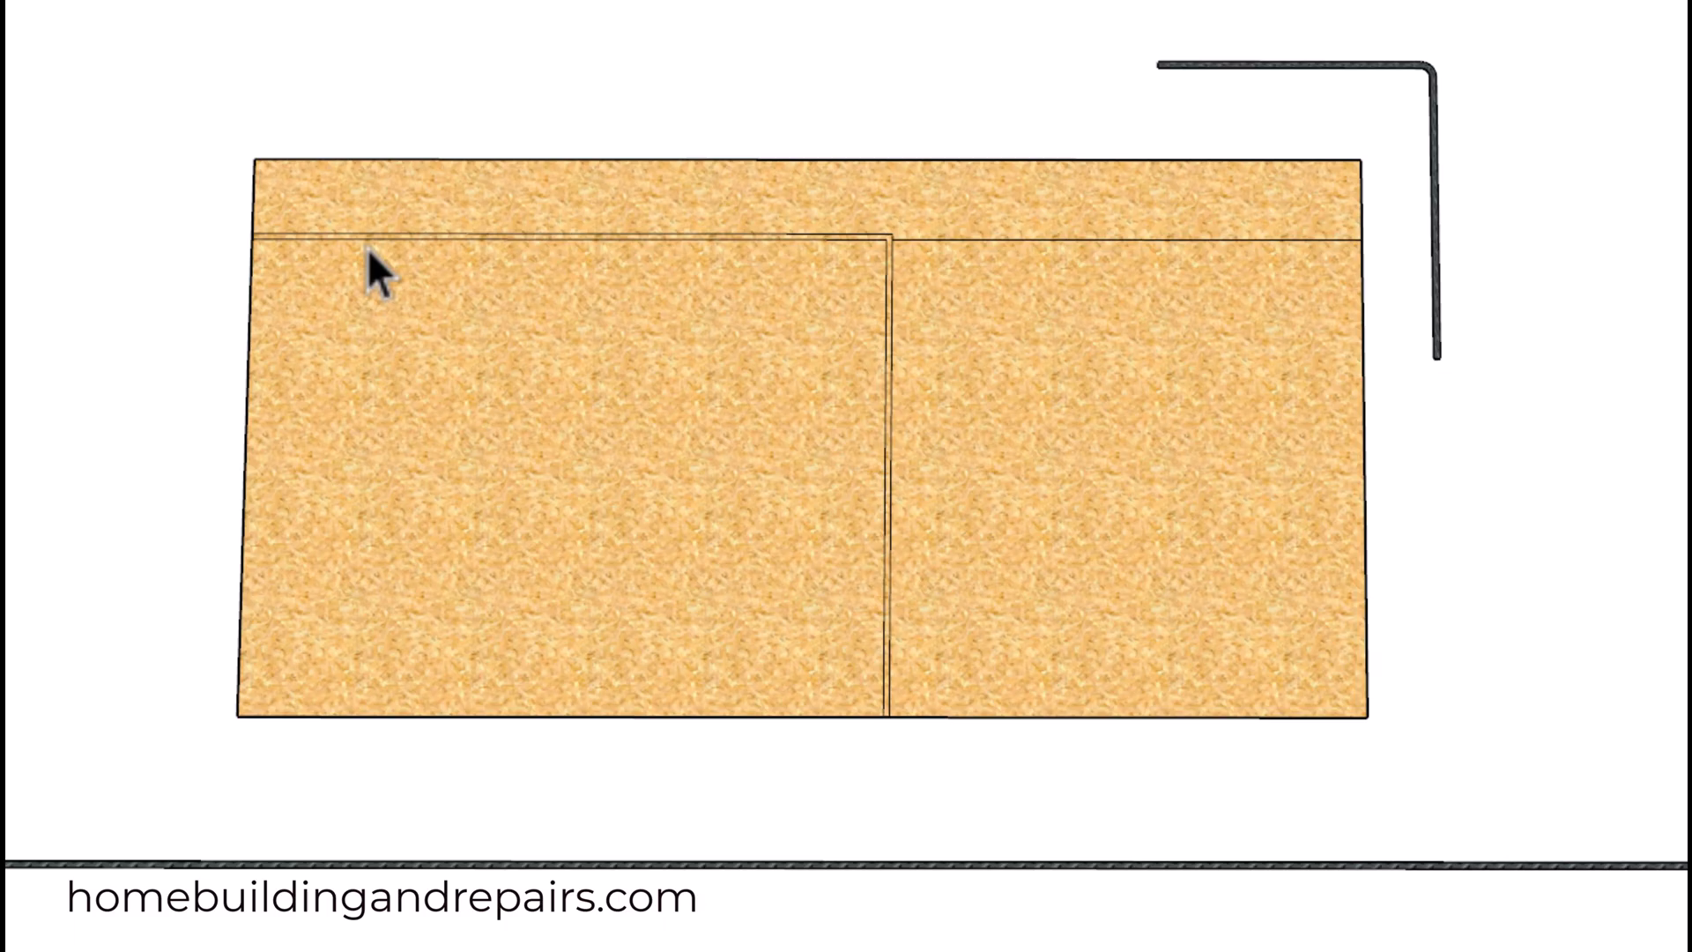
{"action": "mouse_move", "coordinate": [1229, 273]}
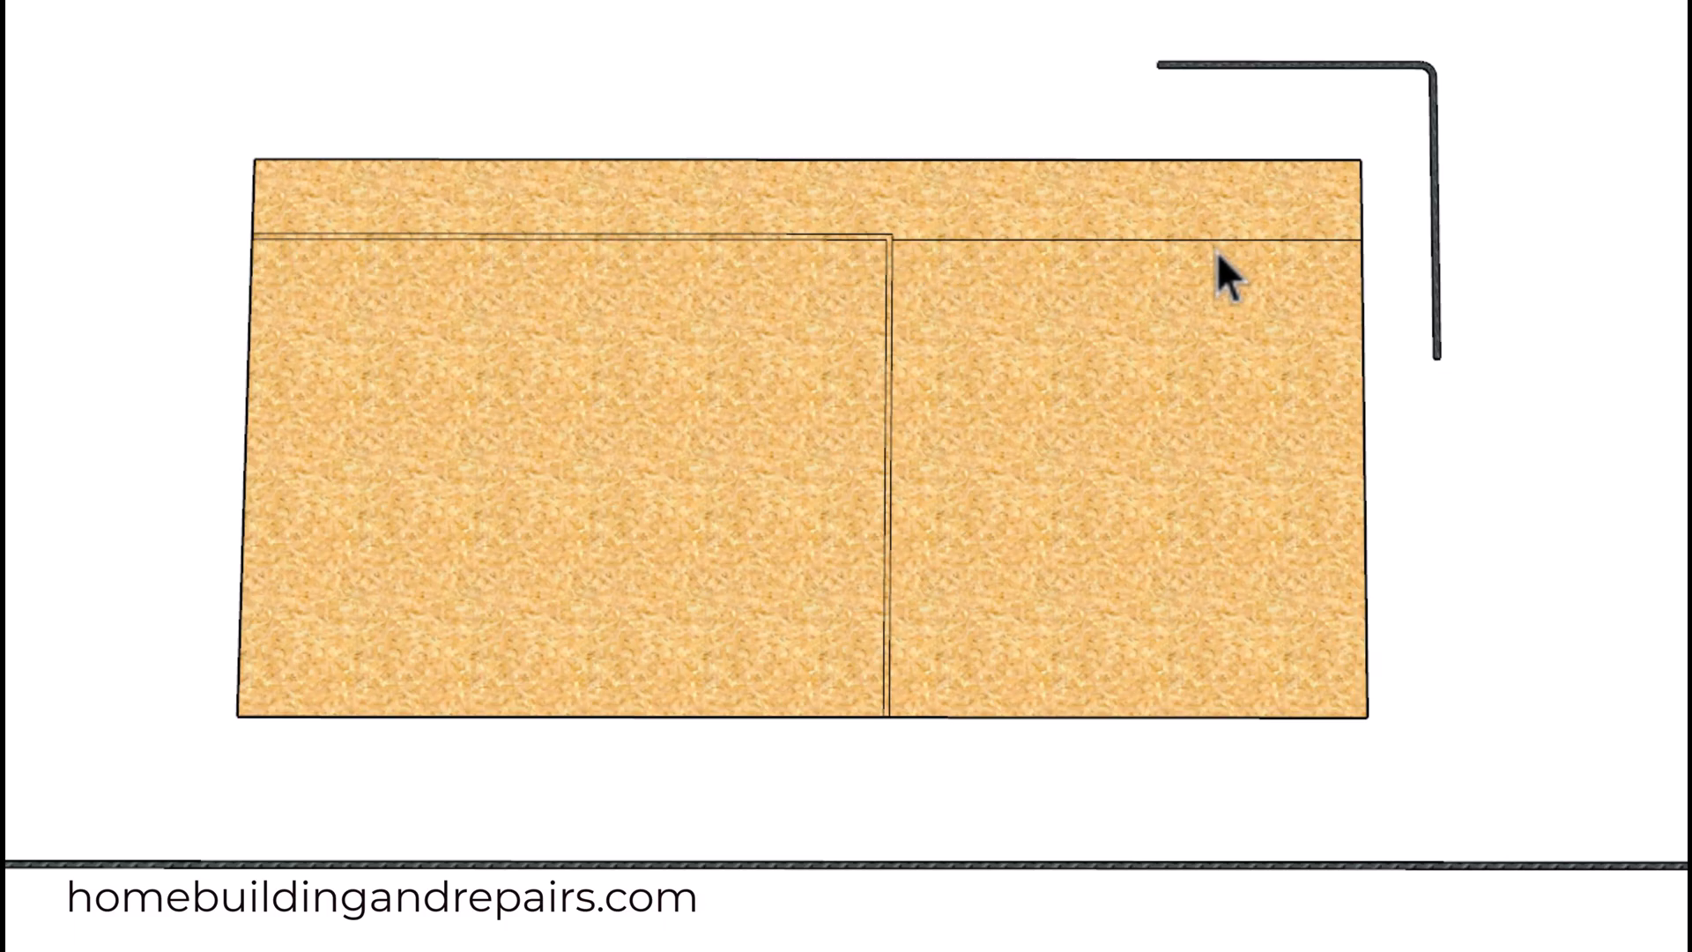
{"action": "mouse_move", "coordinate": [854, 168]}
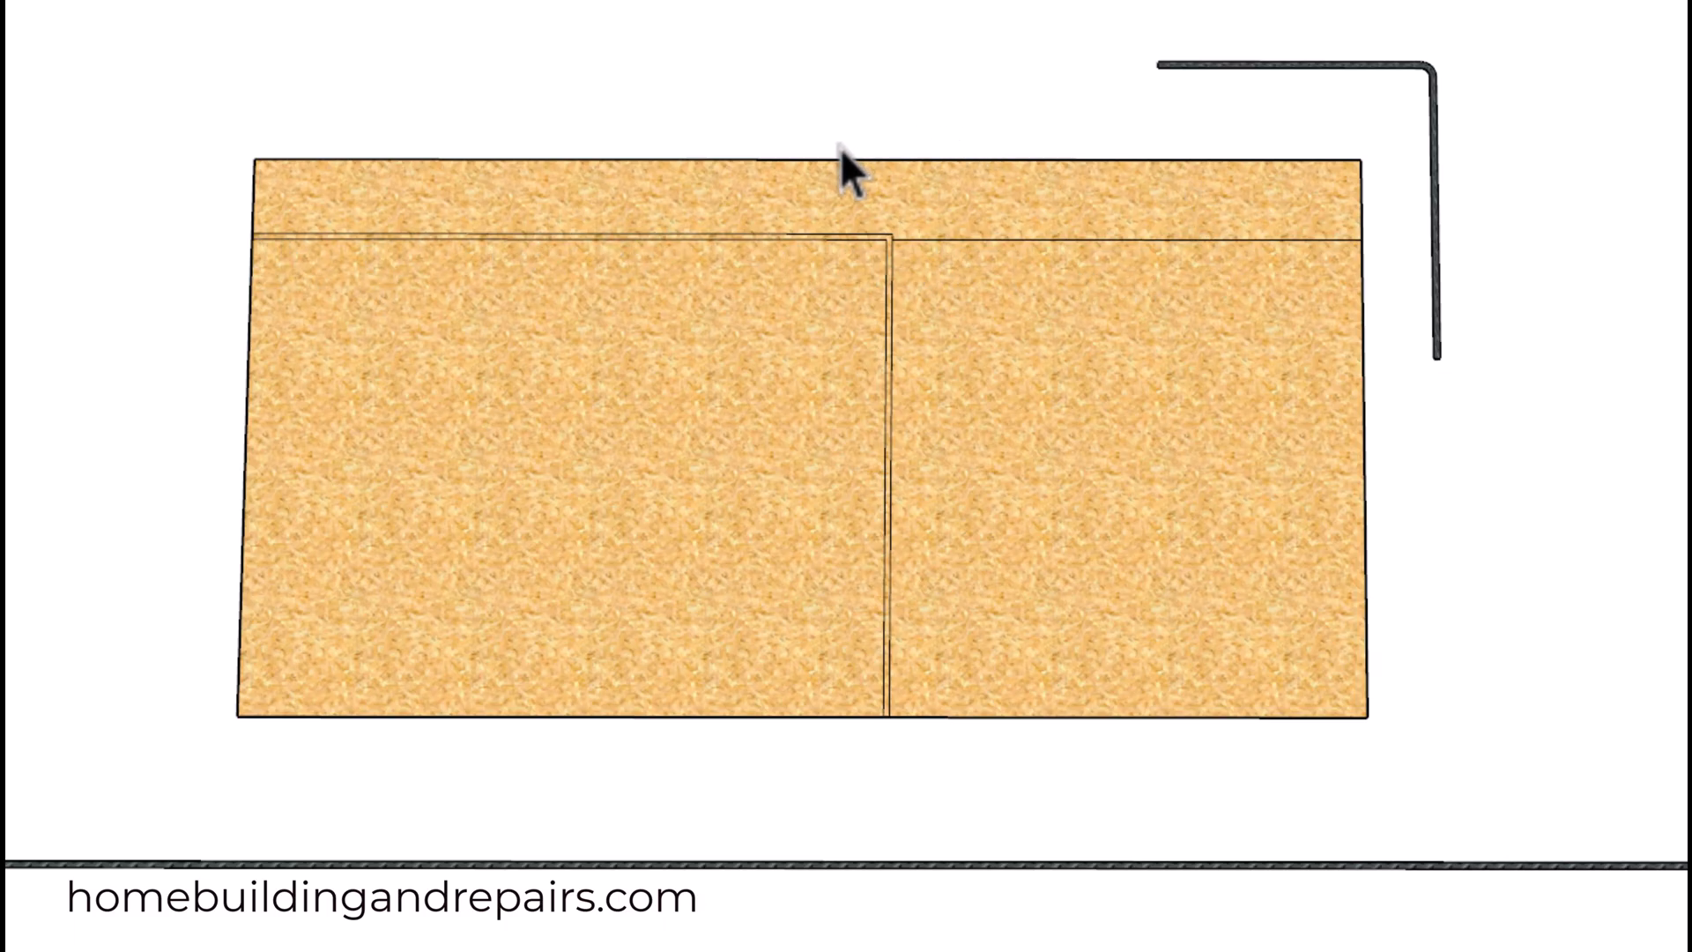
{"action": "mouse_move", "coordinate": [804, 259]}
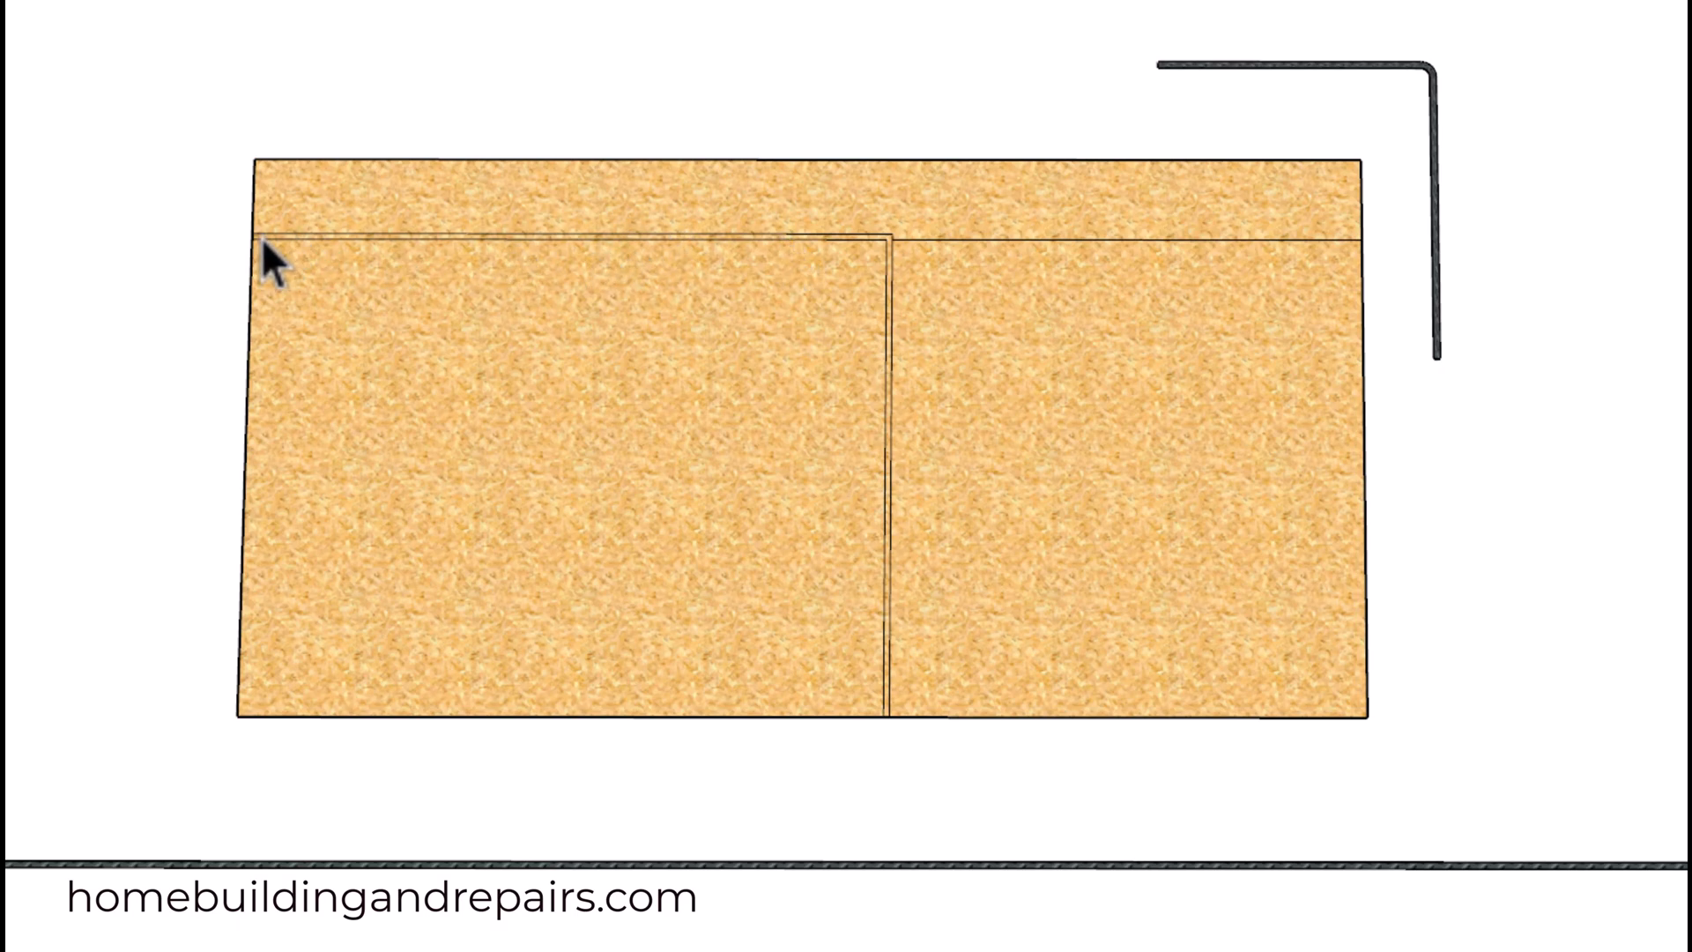
{"action": "mouse_move", "coordinate": [772, 260]}
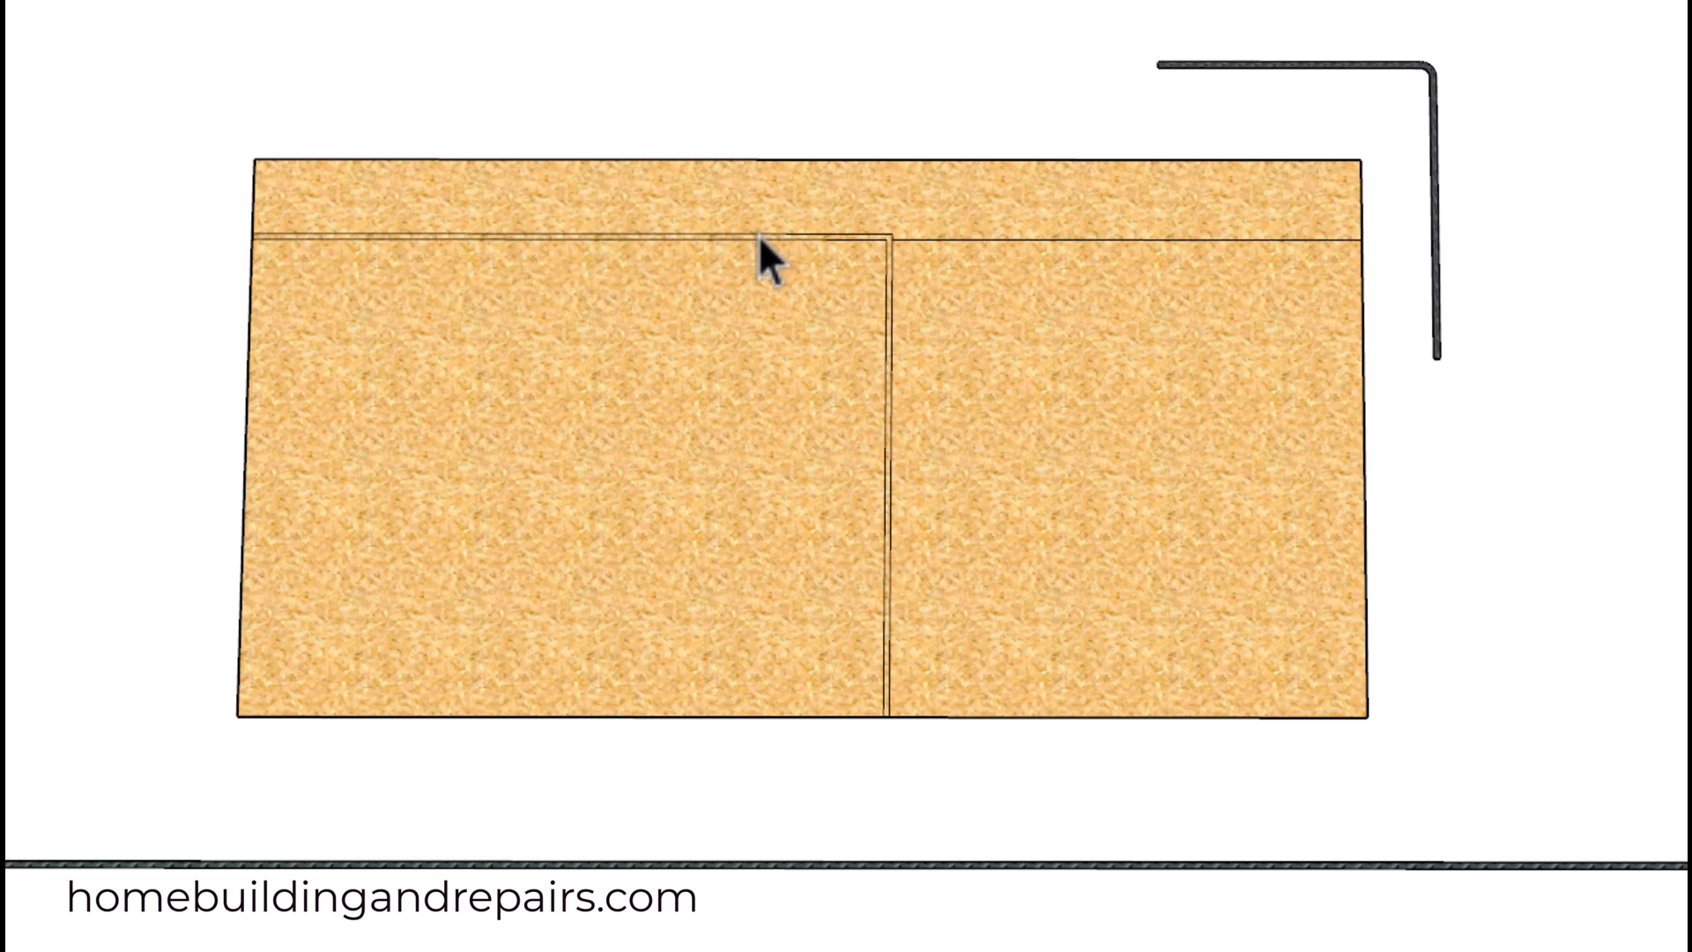
{"action": "mouse_move", "coordinate": [961, 259]}
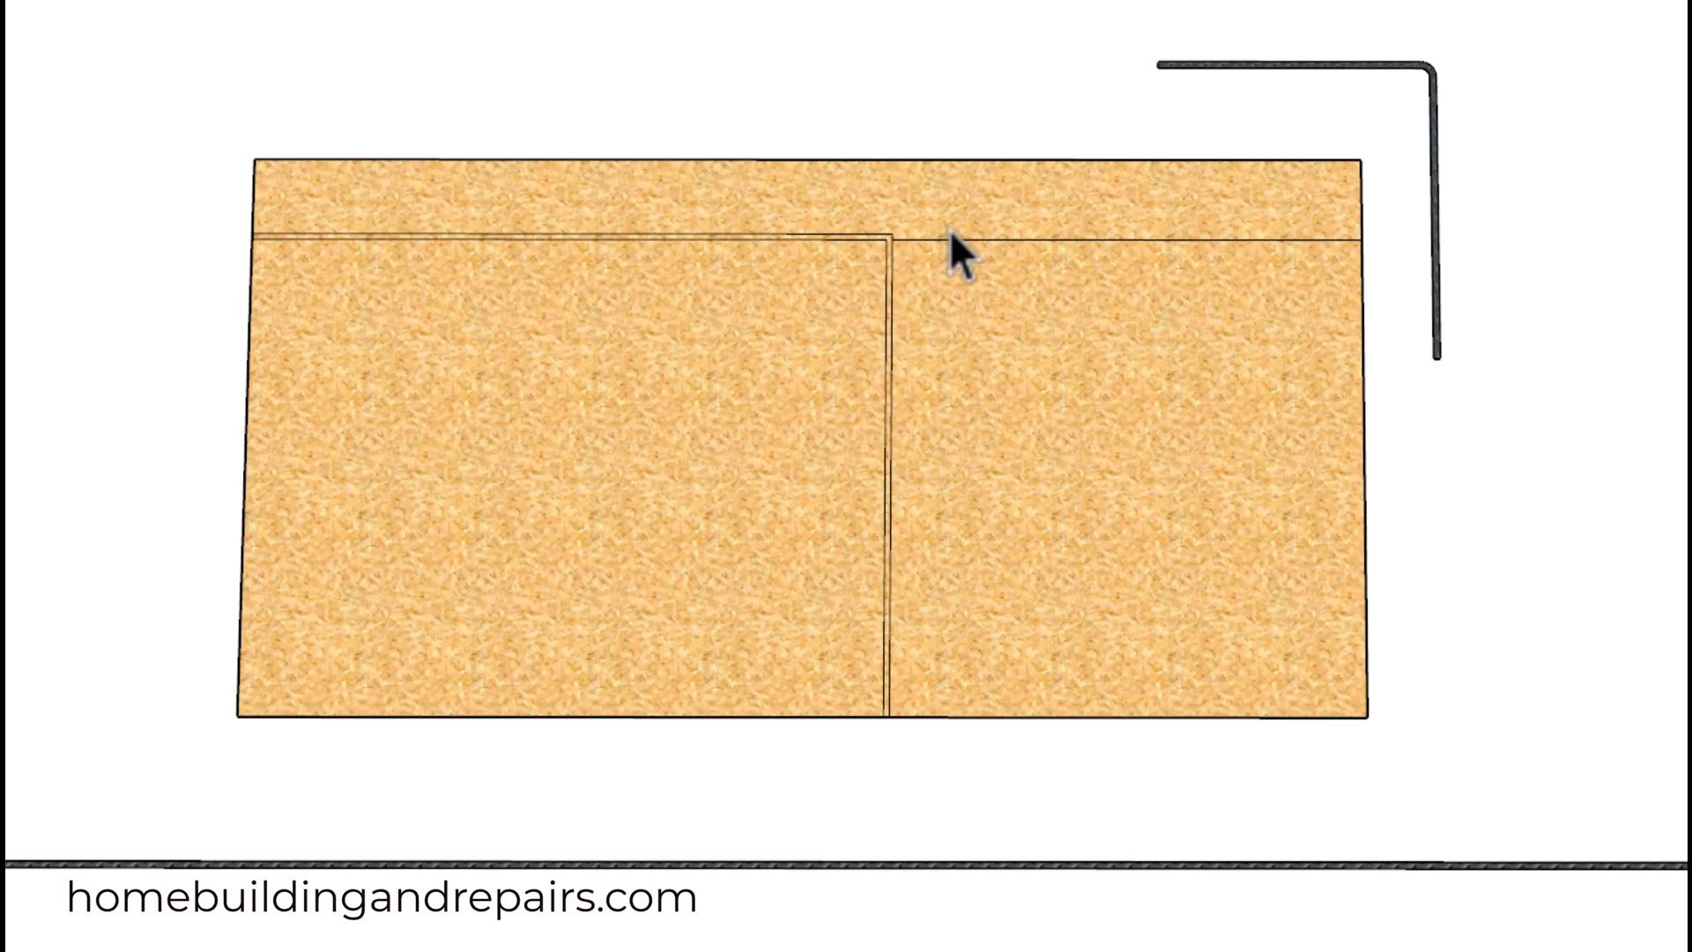
{"action": "mouse_move", "coordinate": [1344, 189]}
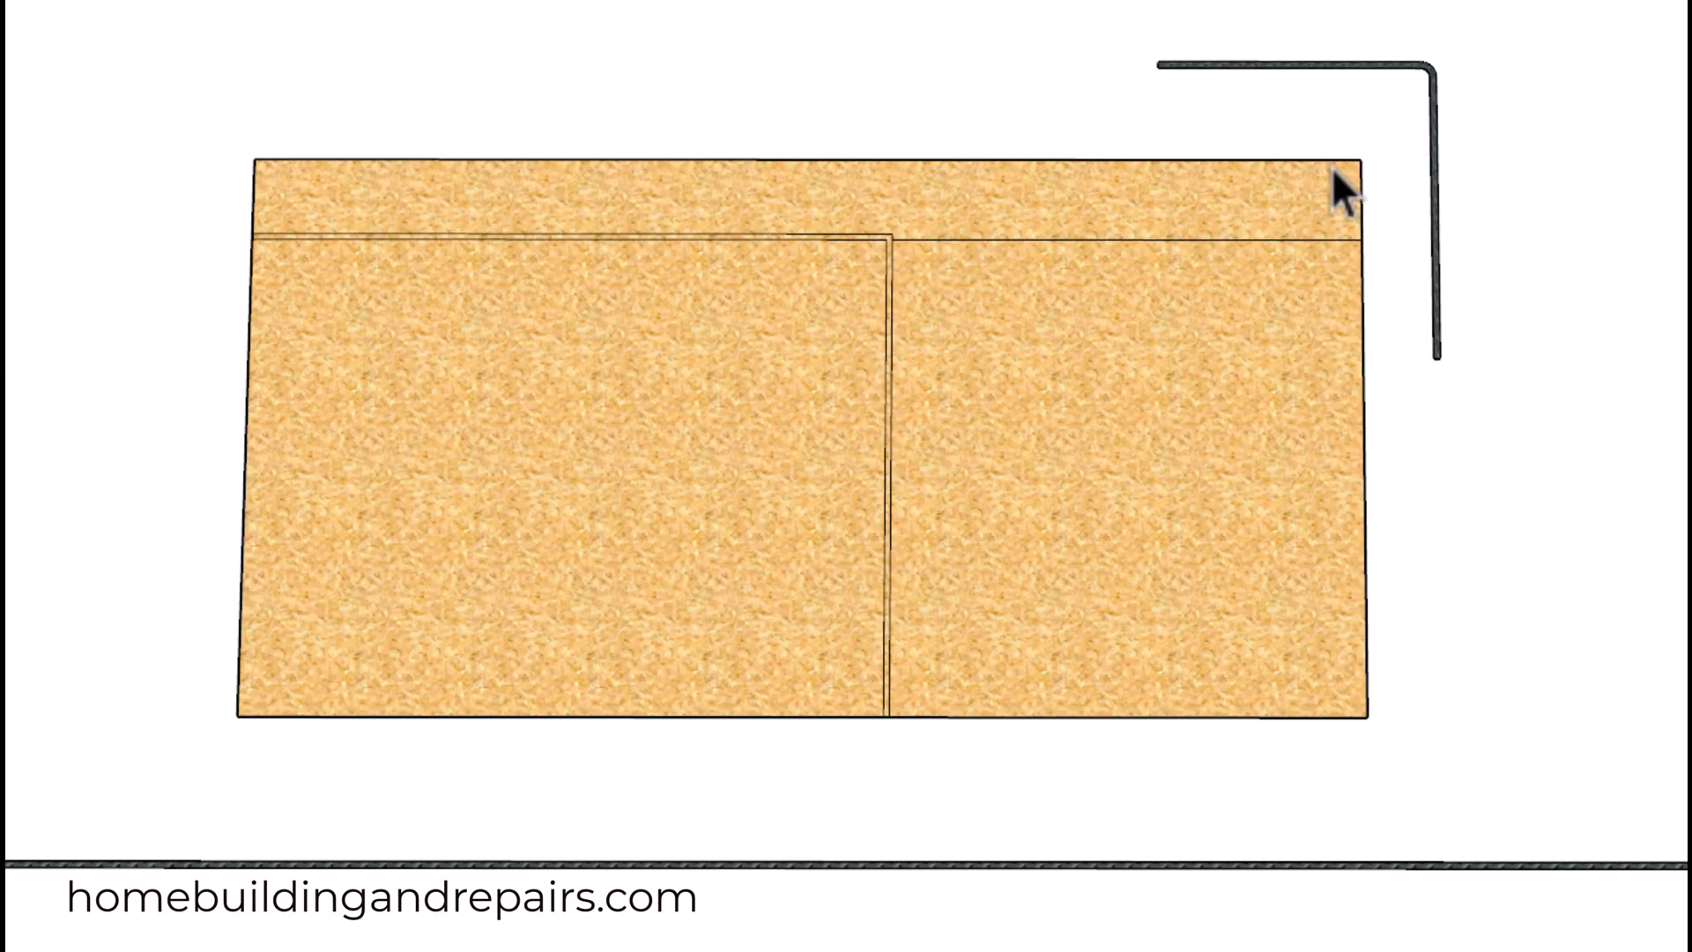
{"action": "mouse_move", "coordinate": [1130, 284]}
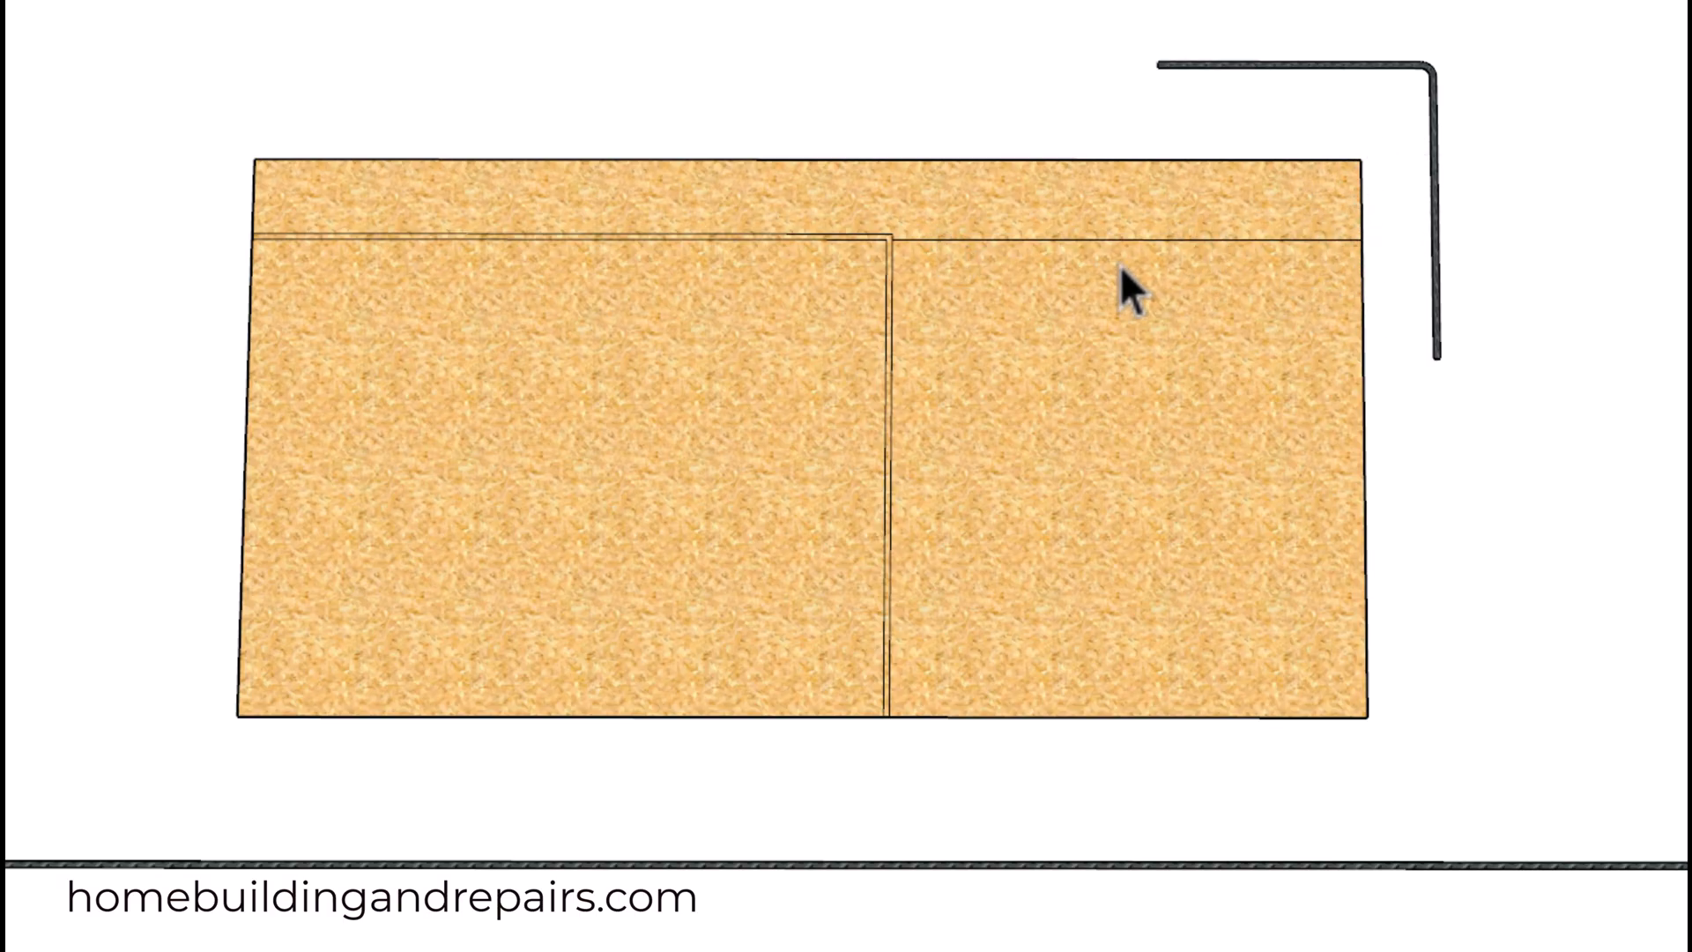
{"action": "mouse_move", "coordinate": [899, 279]}
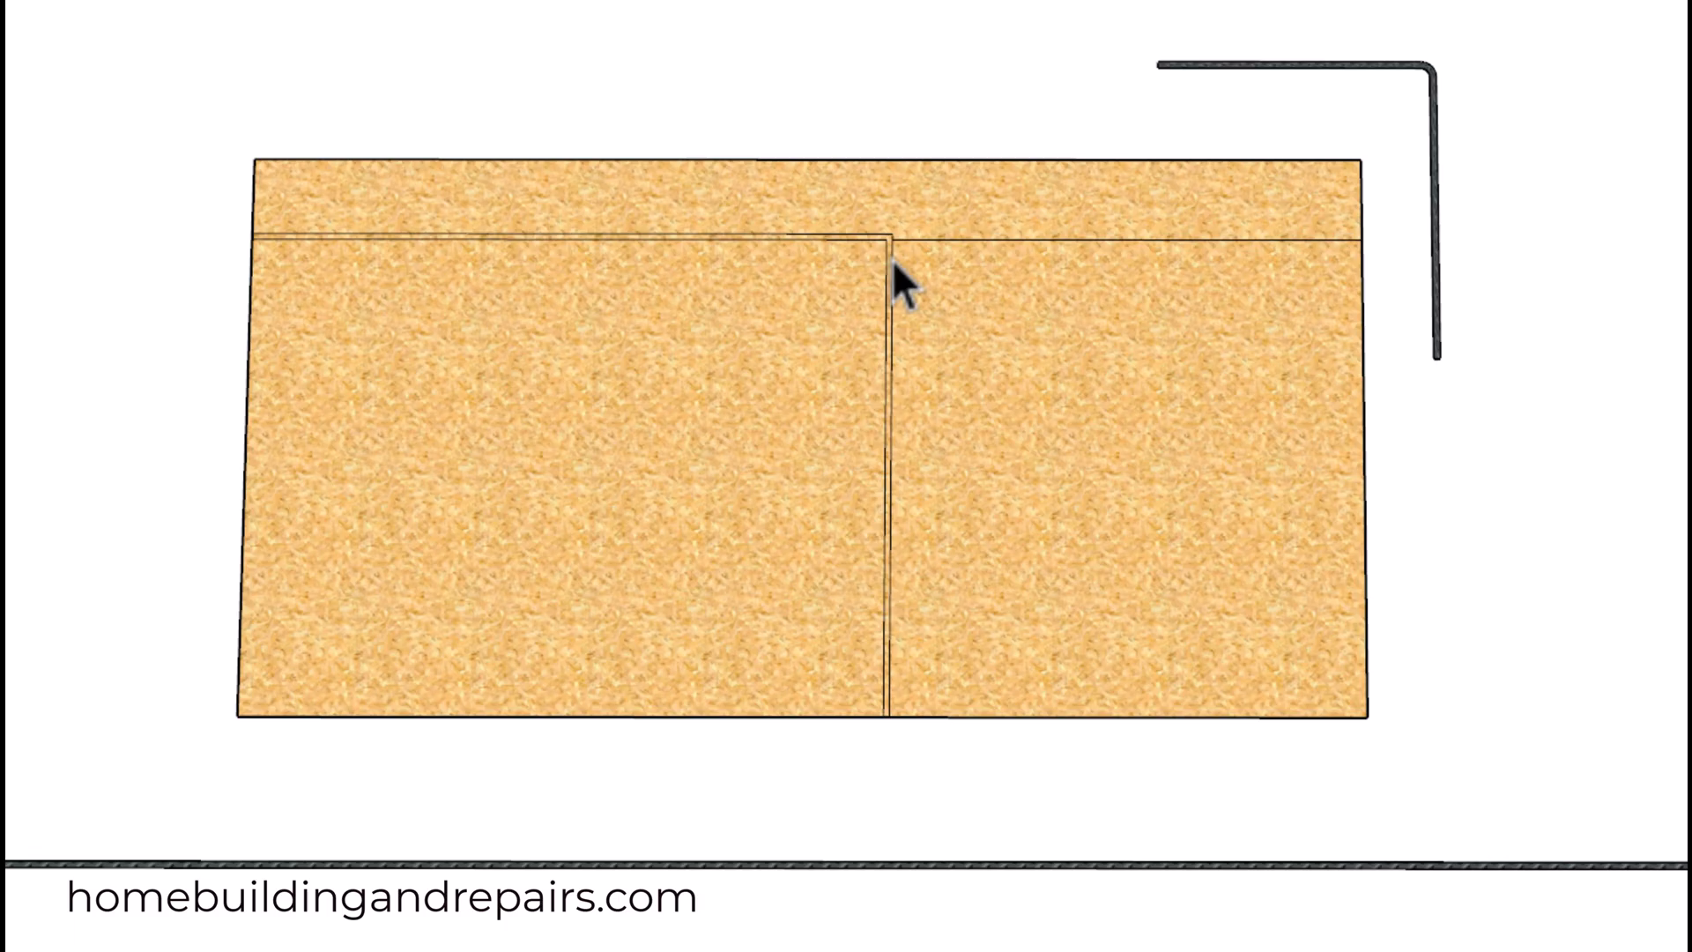
{"action": "mouse_move", "coordinate": [1343, 632]}
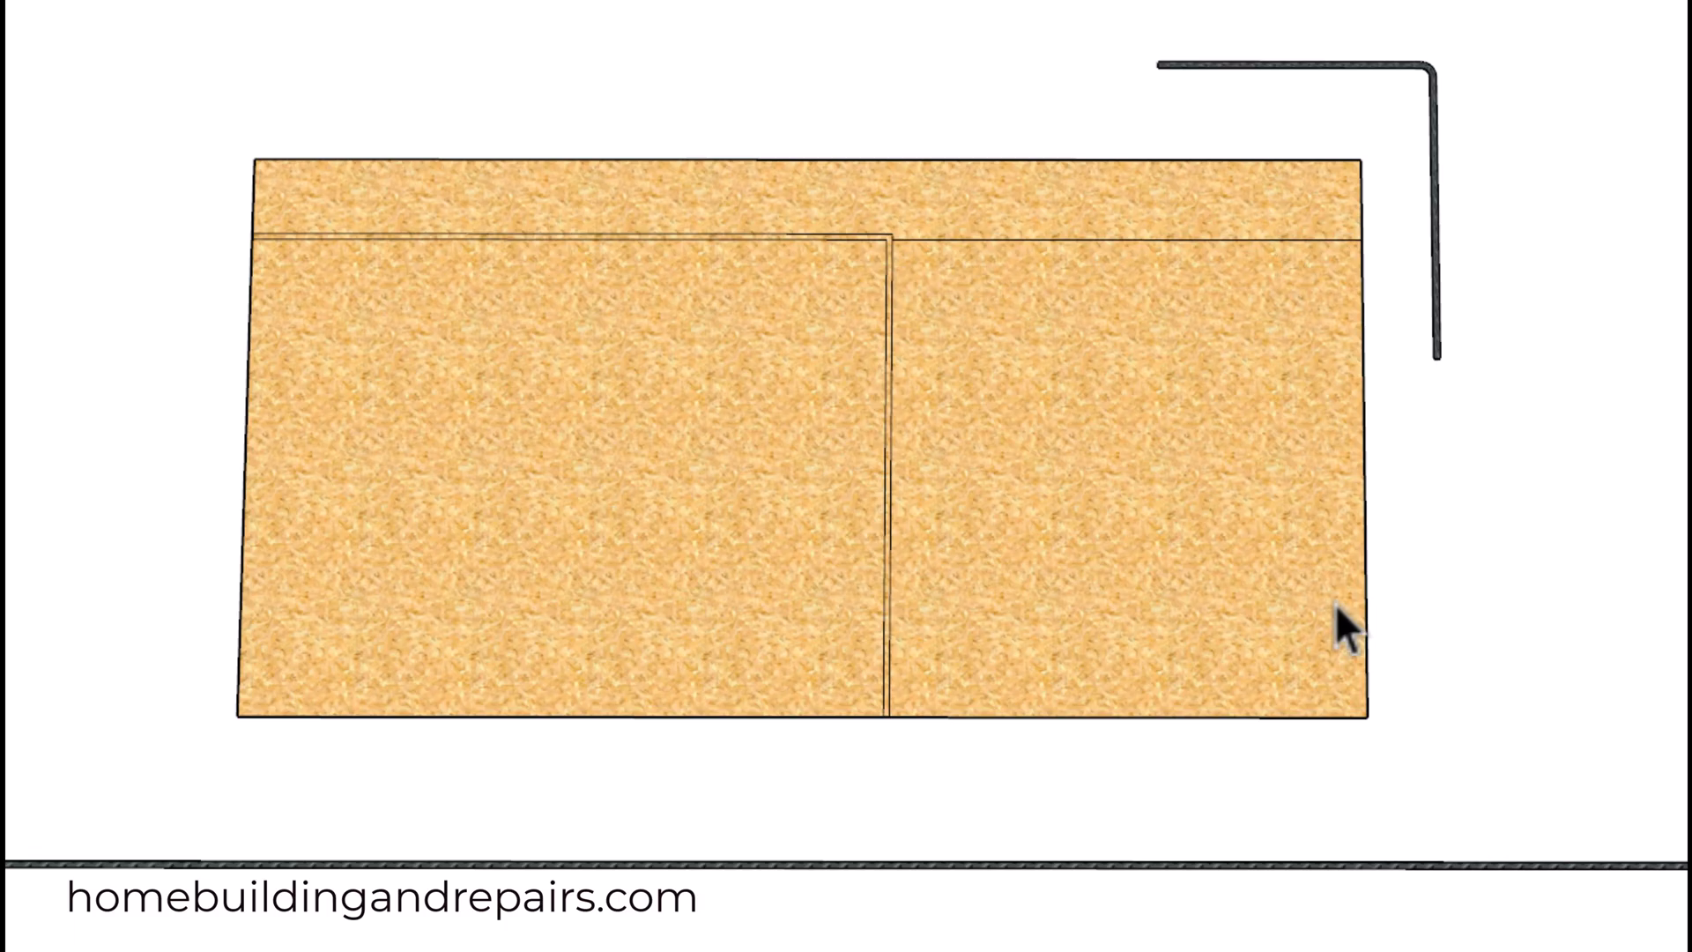
{"action": "mouse_move", "coordinate": [901, 722]}
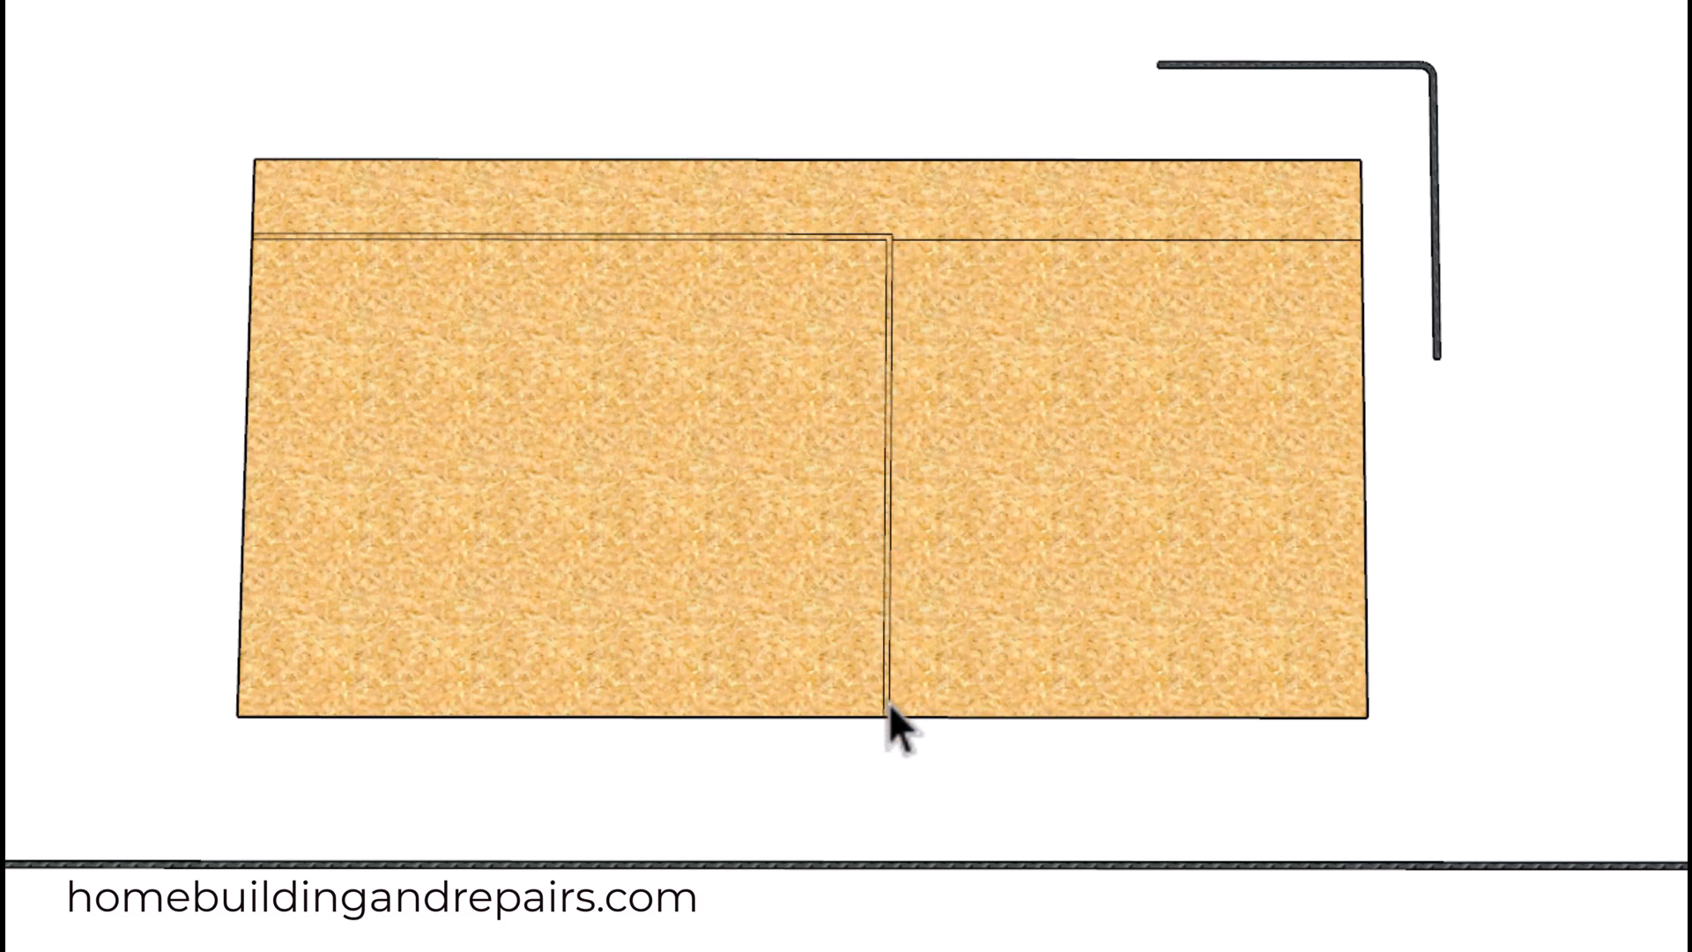
{"action": "mouse_move", "coordinate": [1002, 480]}
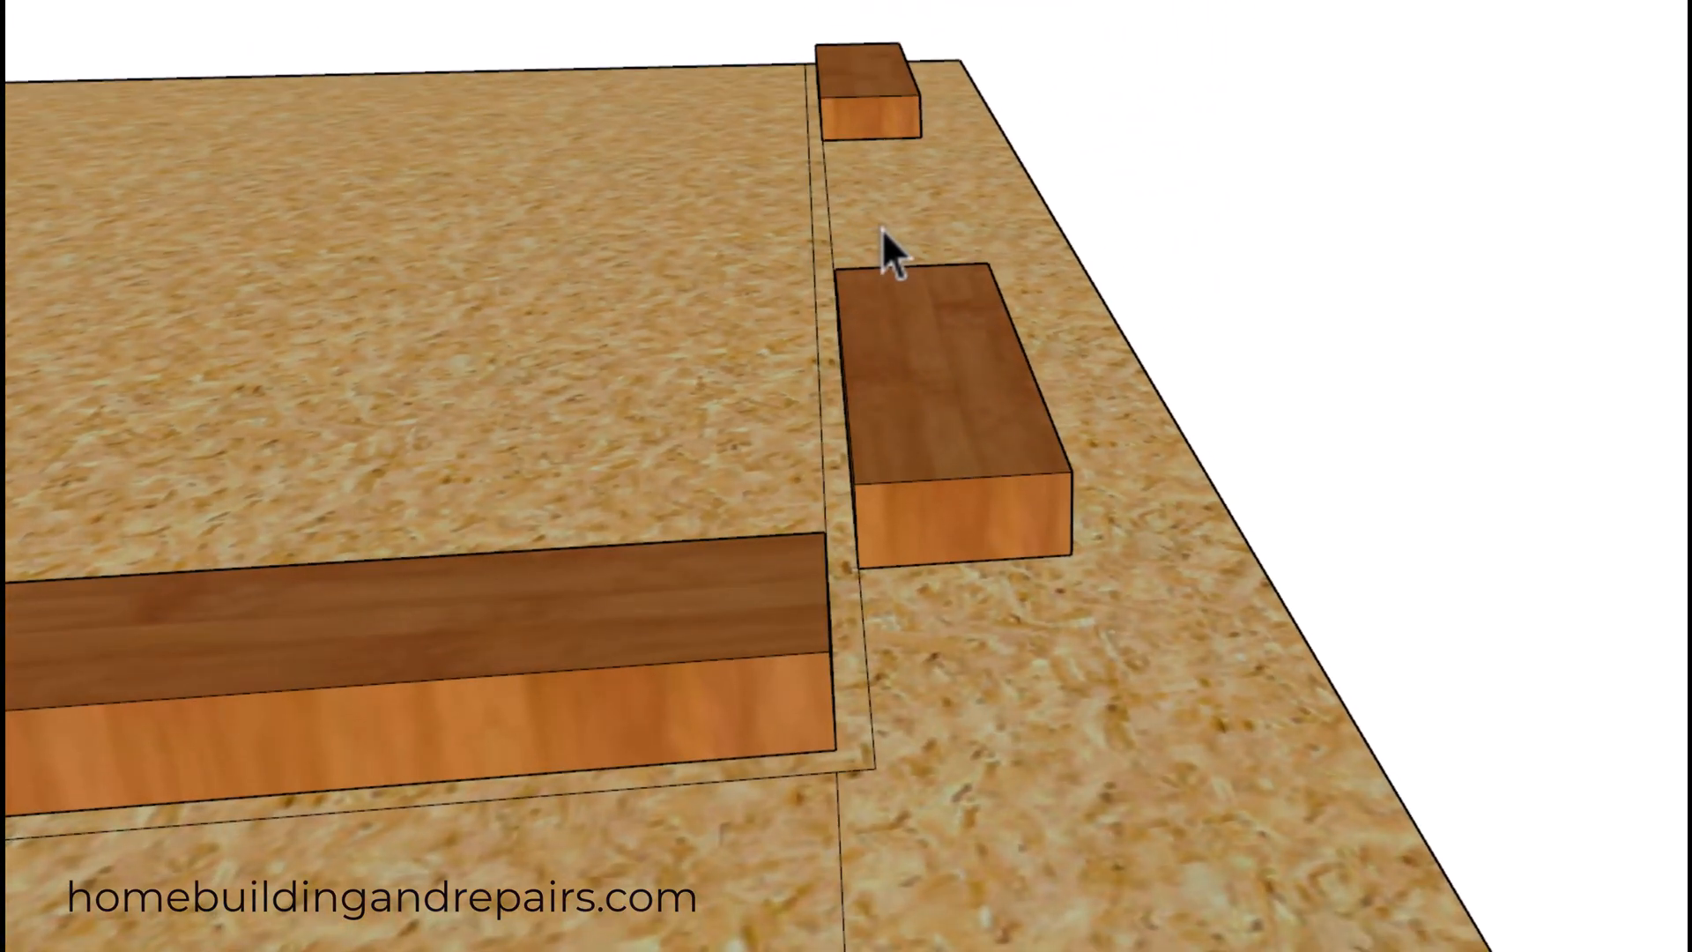
{"action": "mouse_move", "coordinate": [946, 458]}
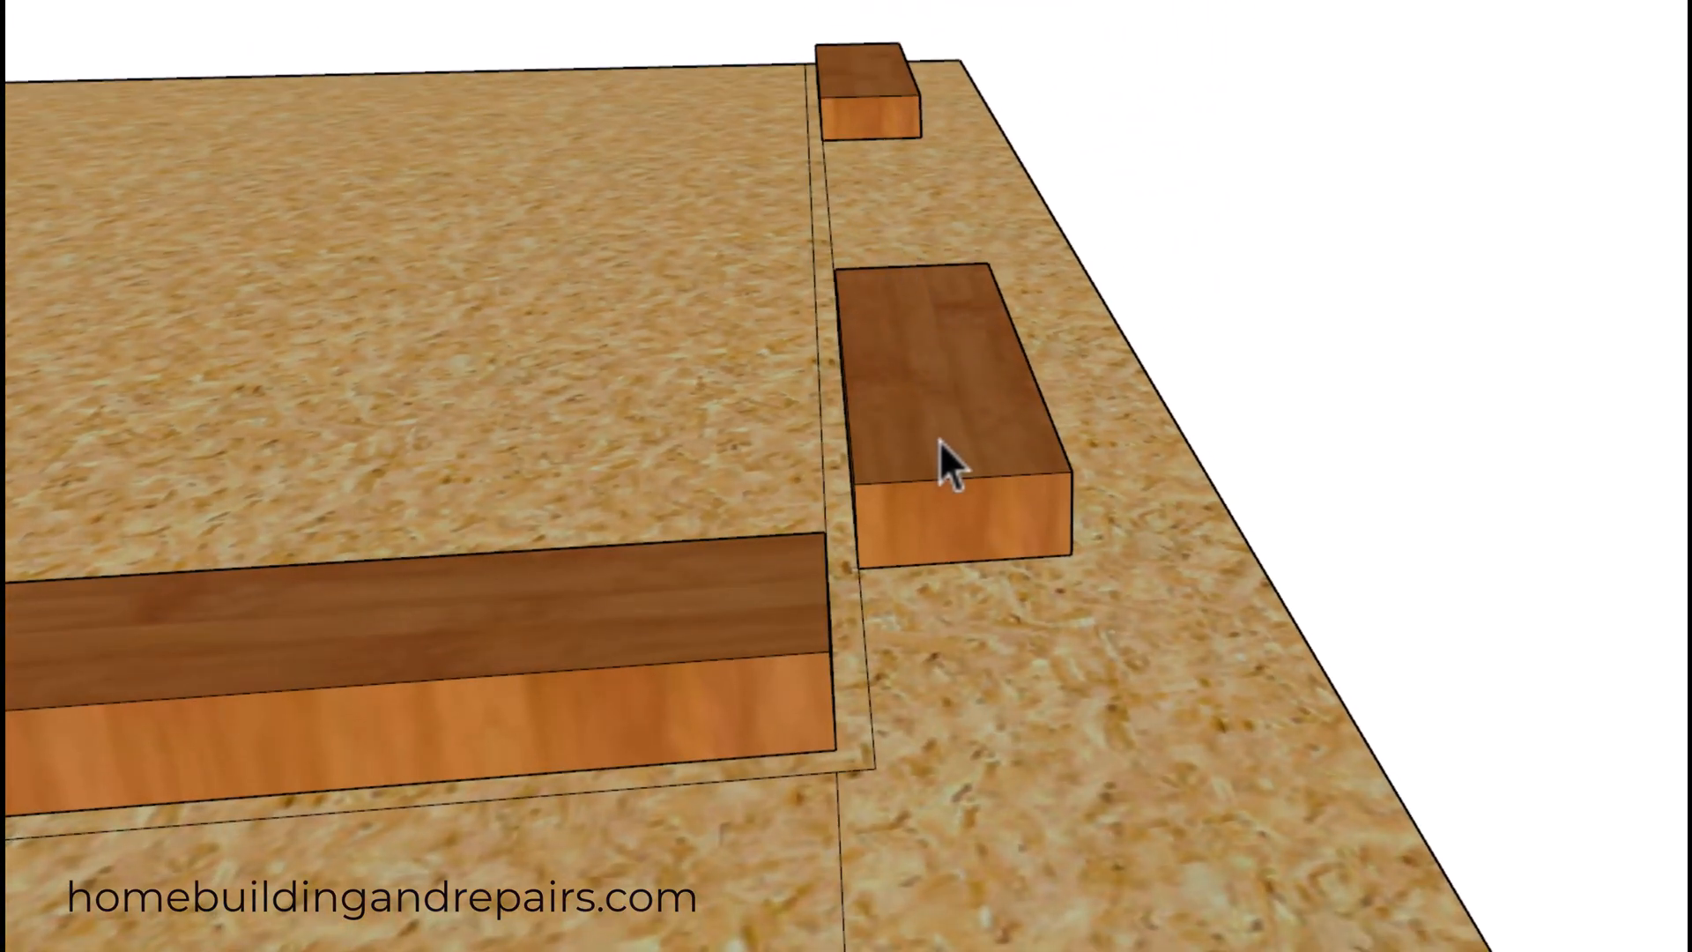
{"action": "mouse_move", "coordinate": [1021, 463]}
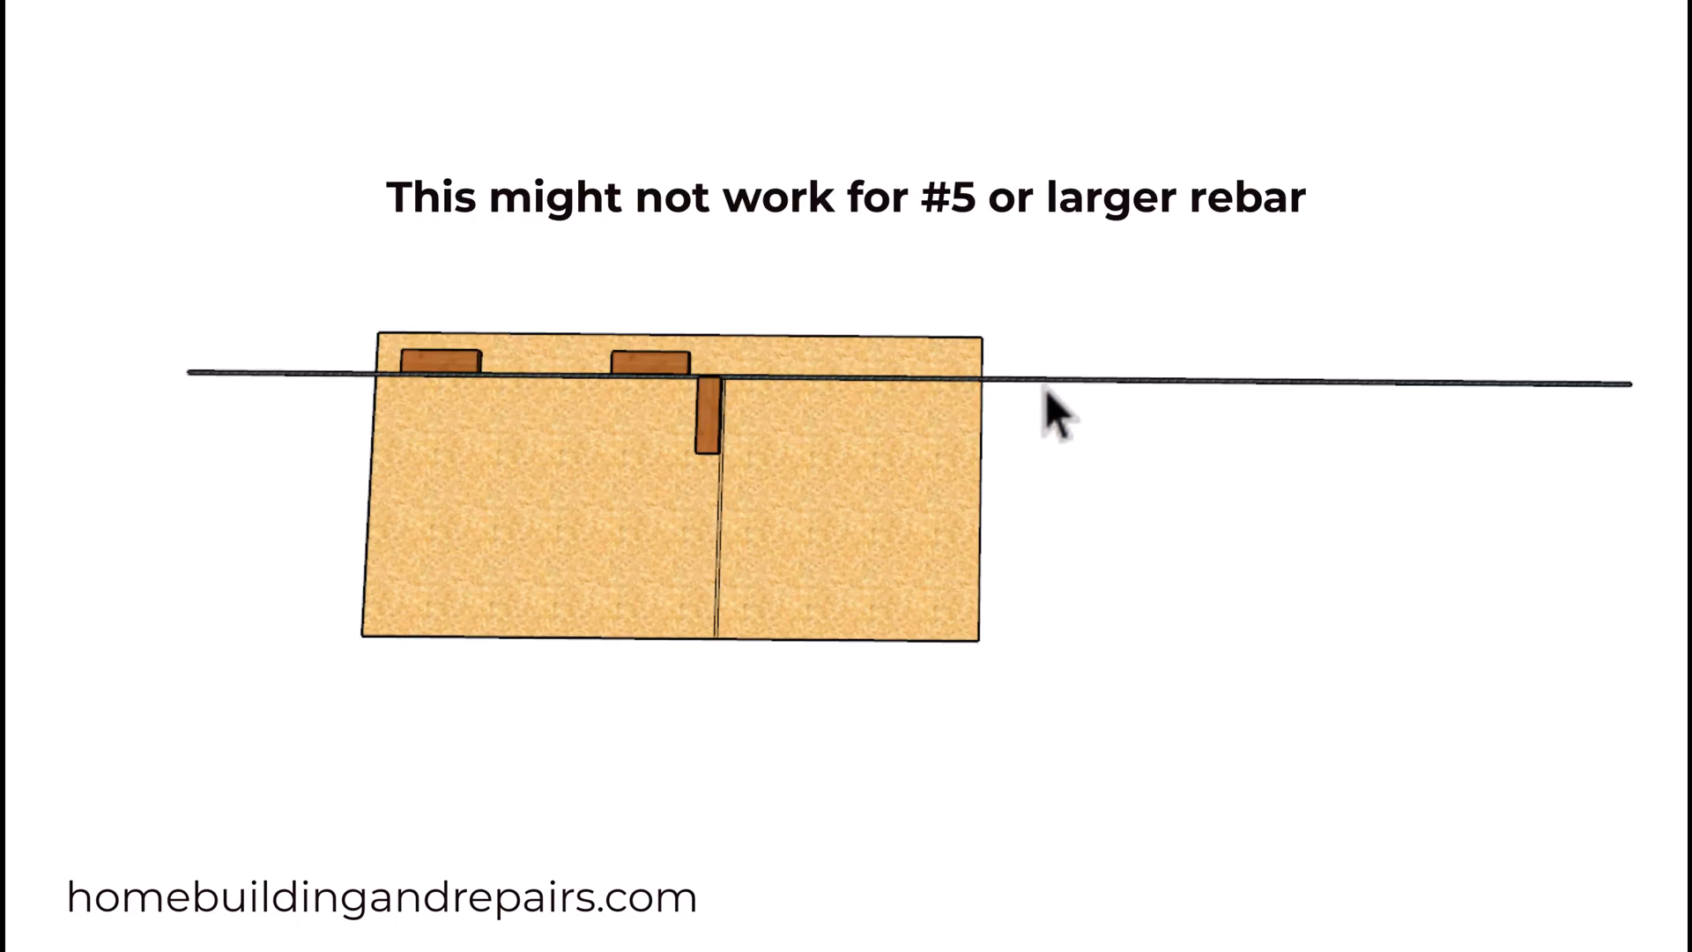
{"action": "mouse_move", "coordinate": [739, 407]}
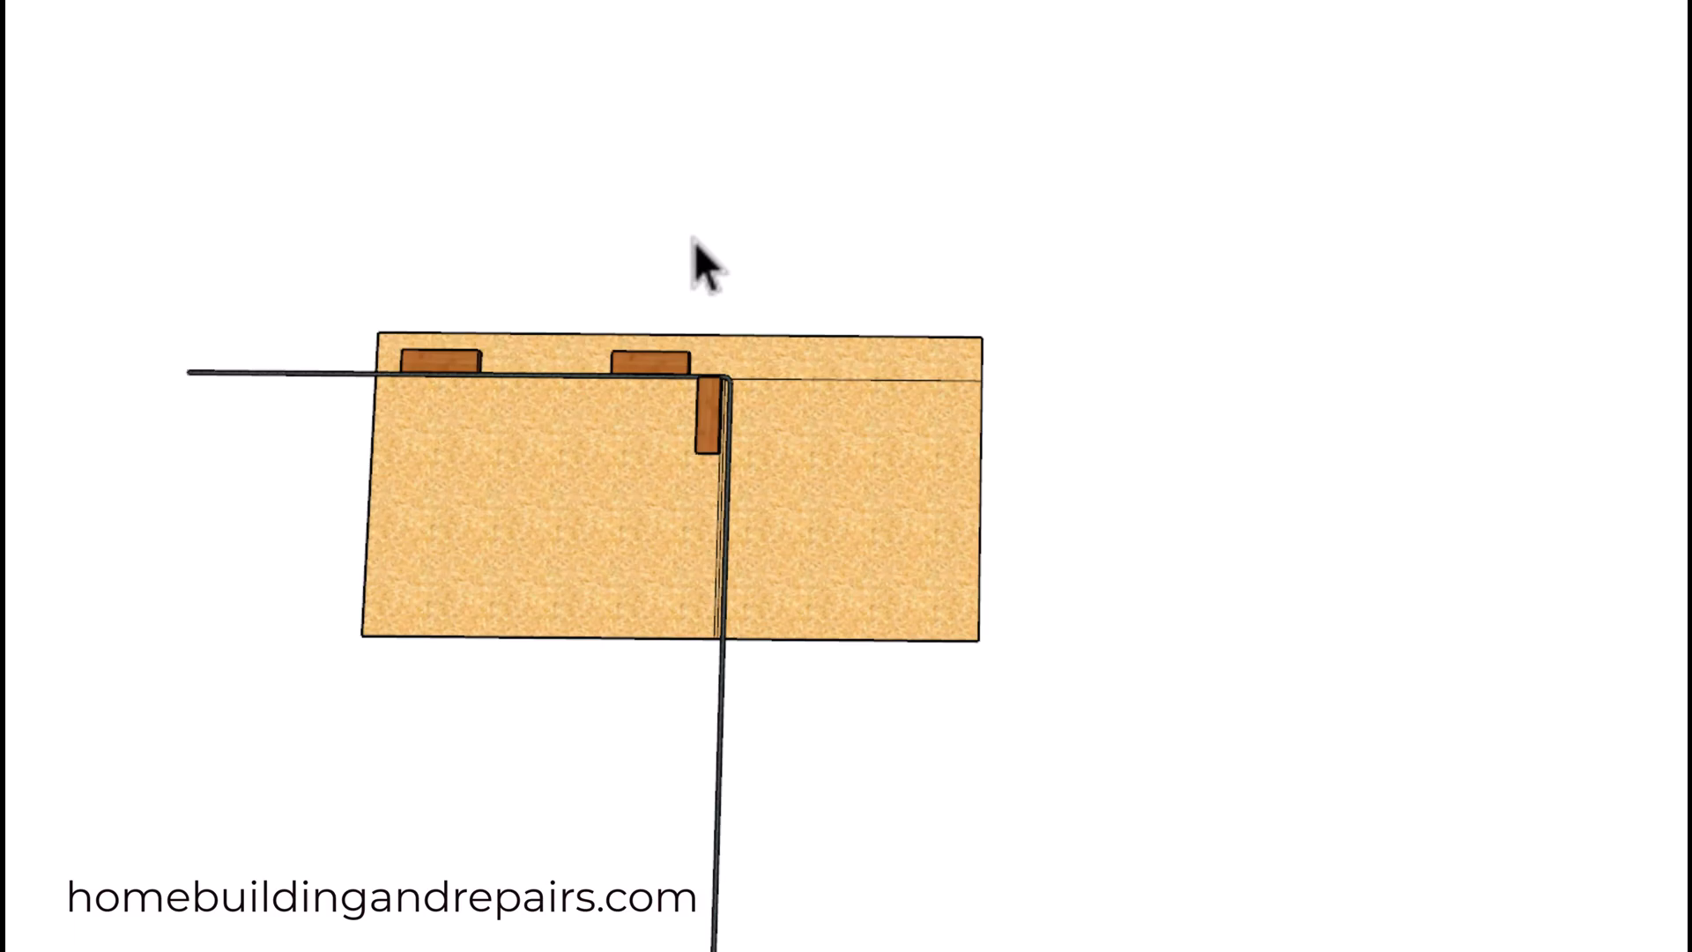
{"action": "mouse_move", "coordinate": [742, 413]}
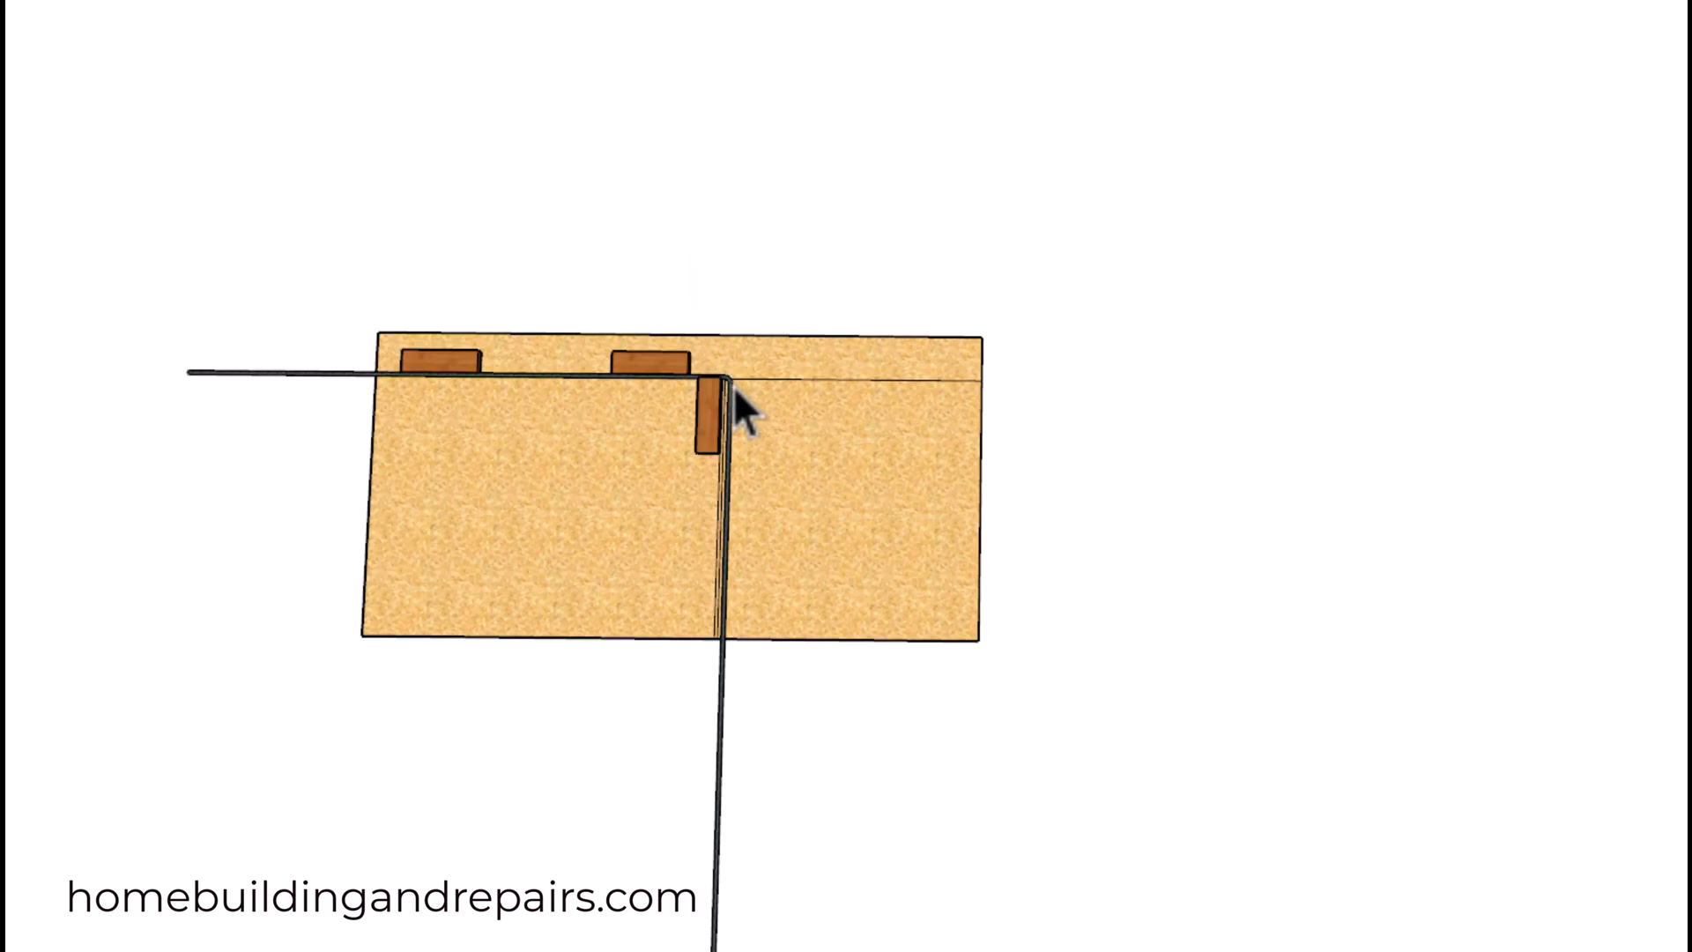
{"action": "mouse_move", "coordinate": [173, 26]}
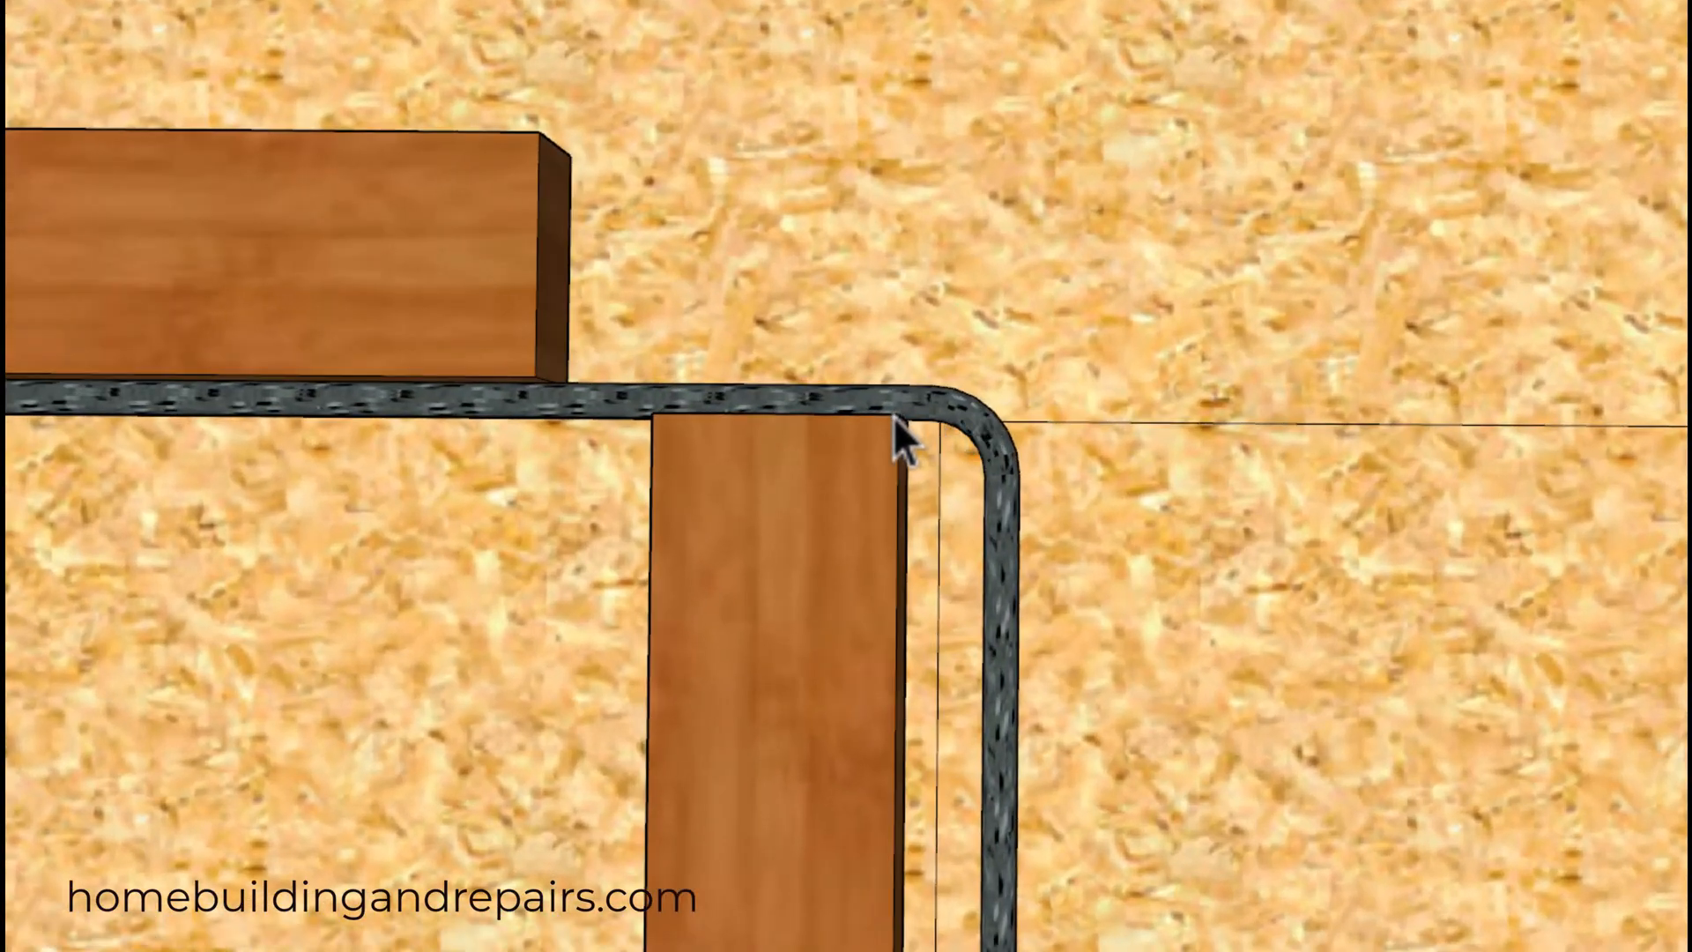
{"action": "mouse_move", "coordinate": [901, 421]}
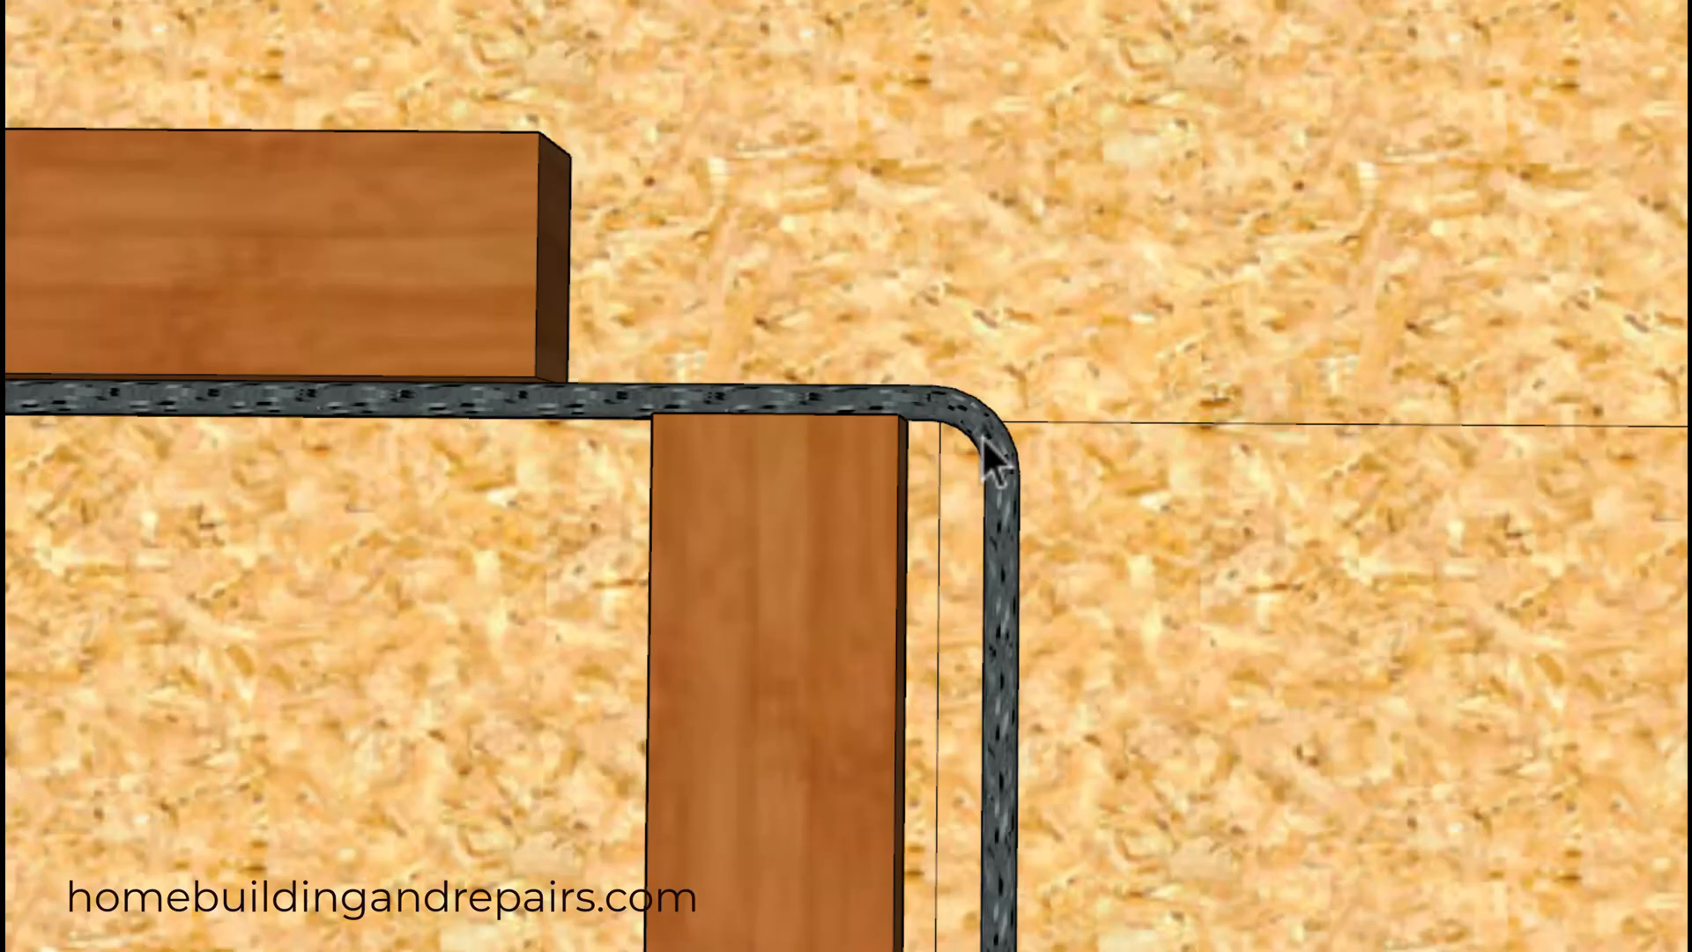
{"action": "mouse_move", "coordinate": [518, 205]}
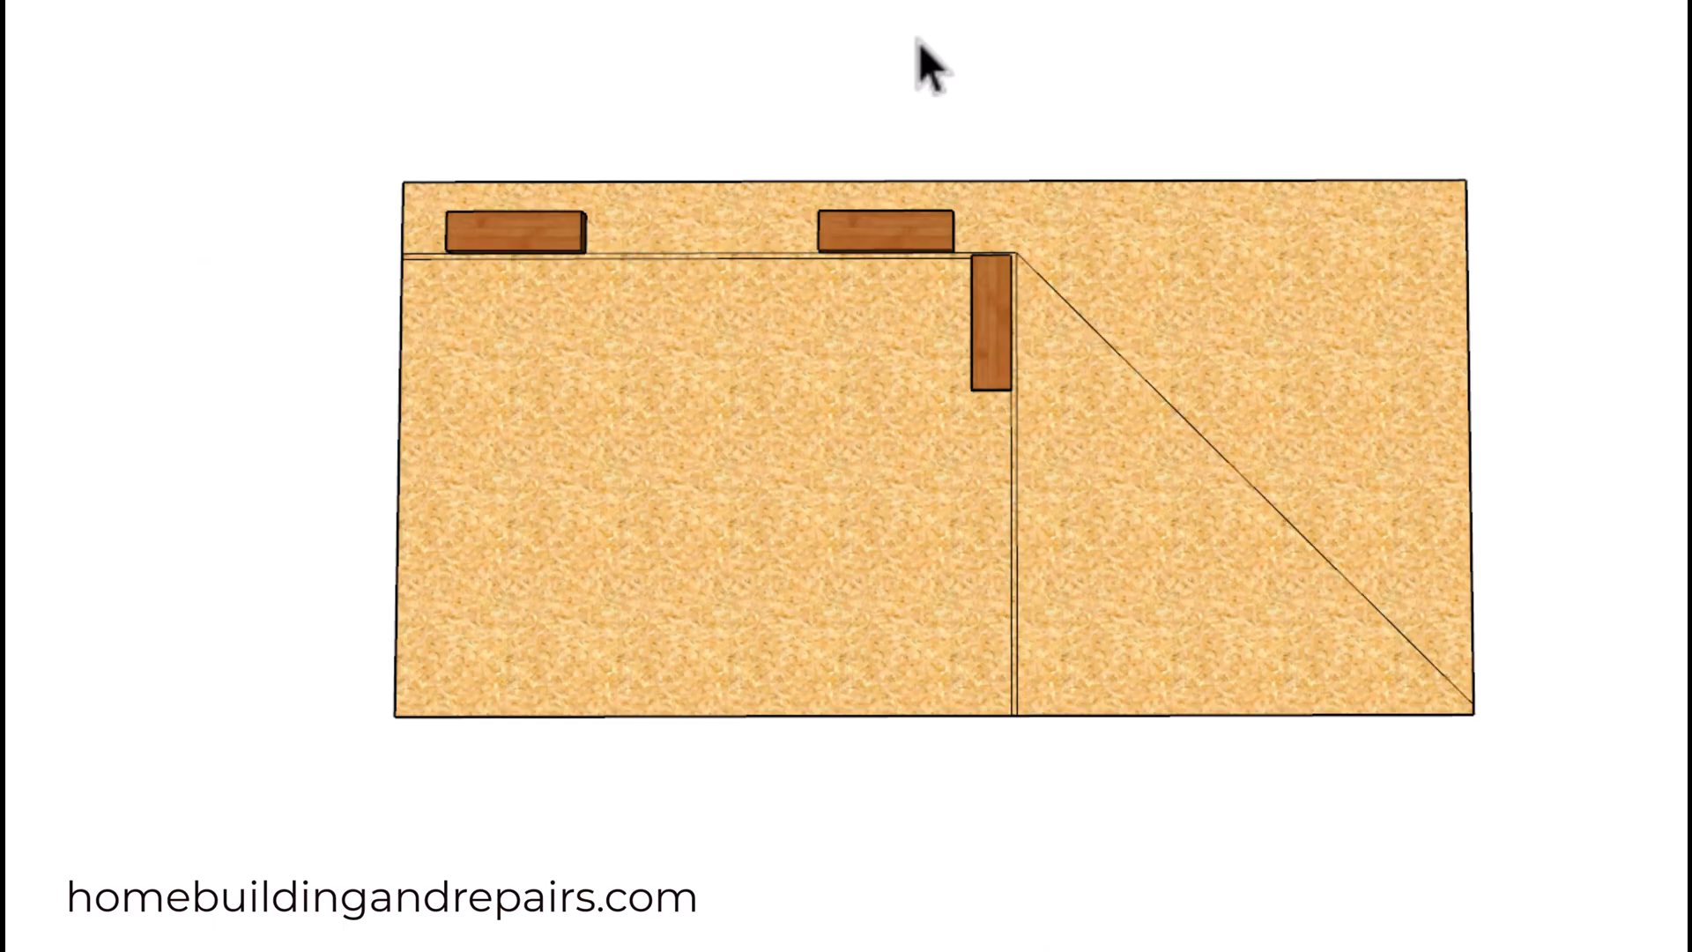
{"action": "mouse_move", "coordinate": [1023, 275]}
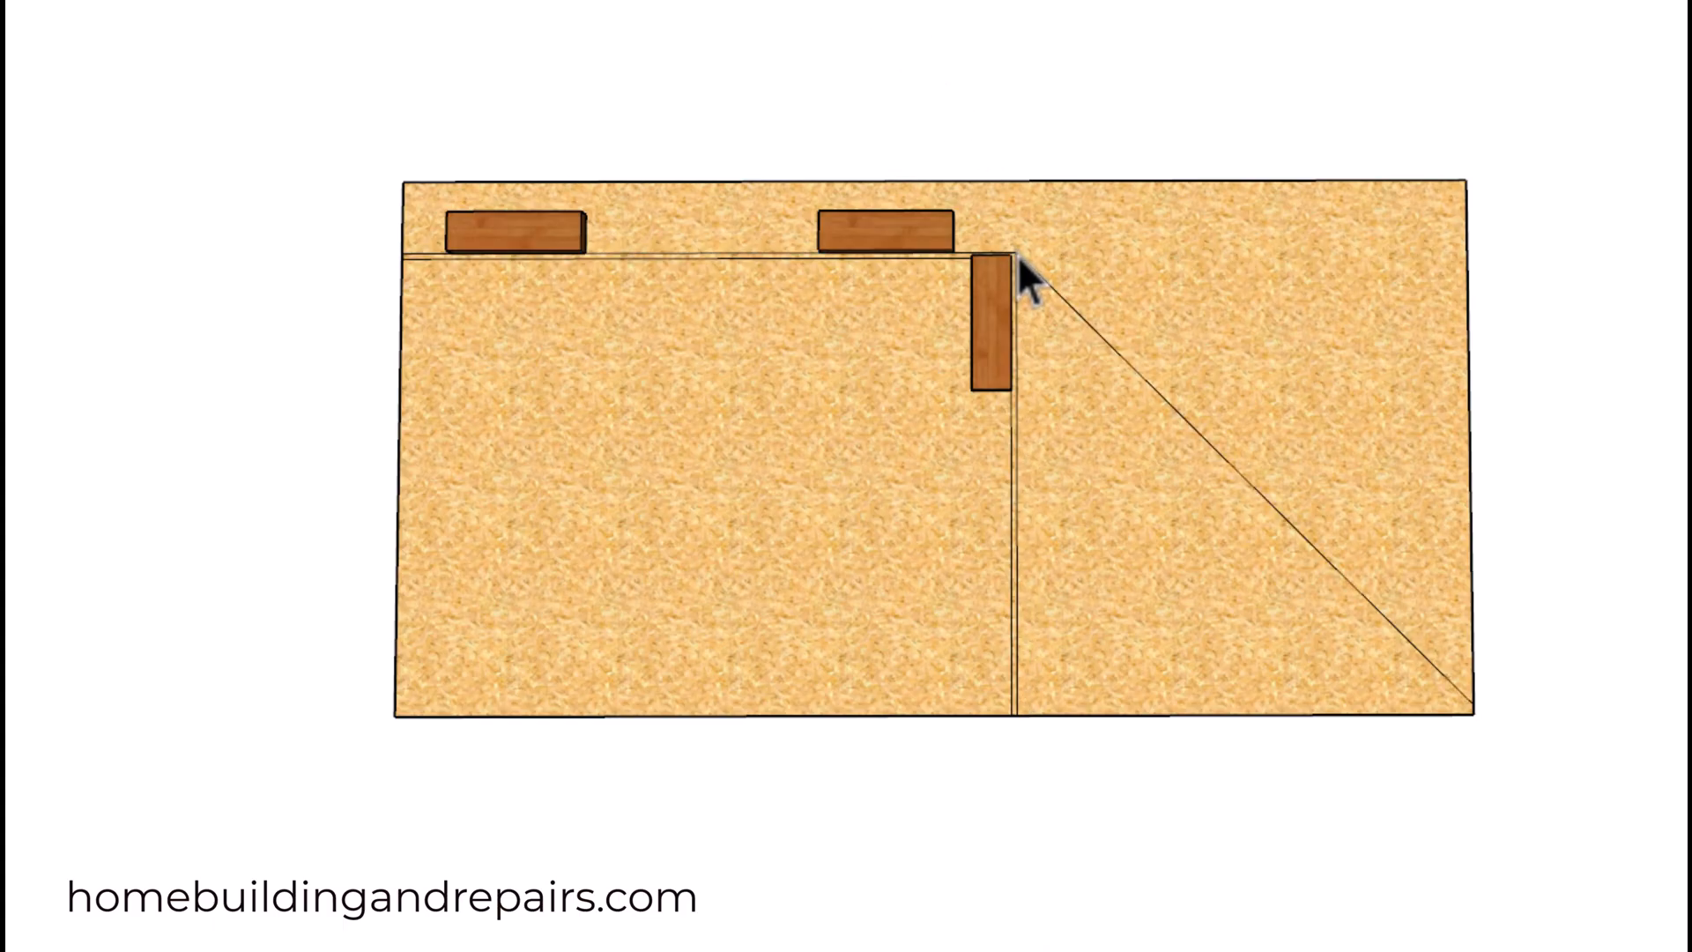
{"action": "mouse_move", "coordinate": [1379, 629]}
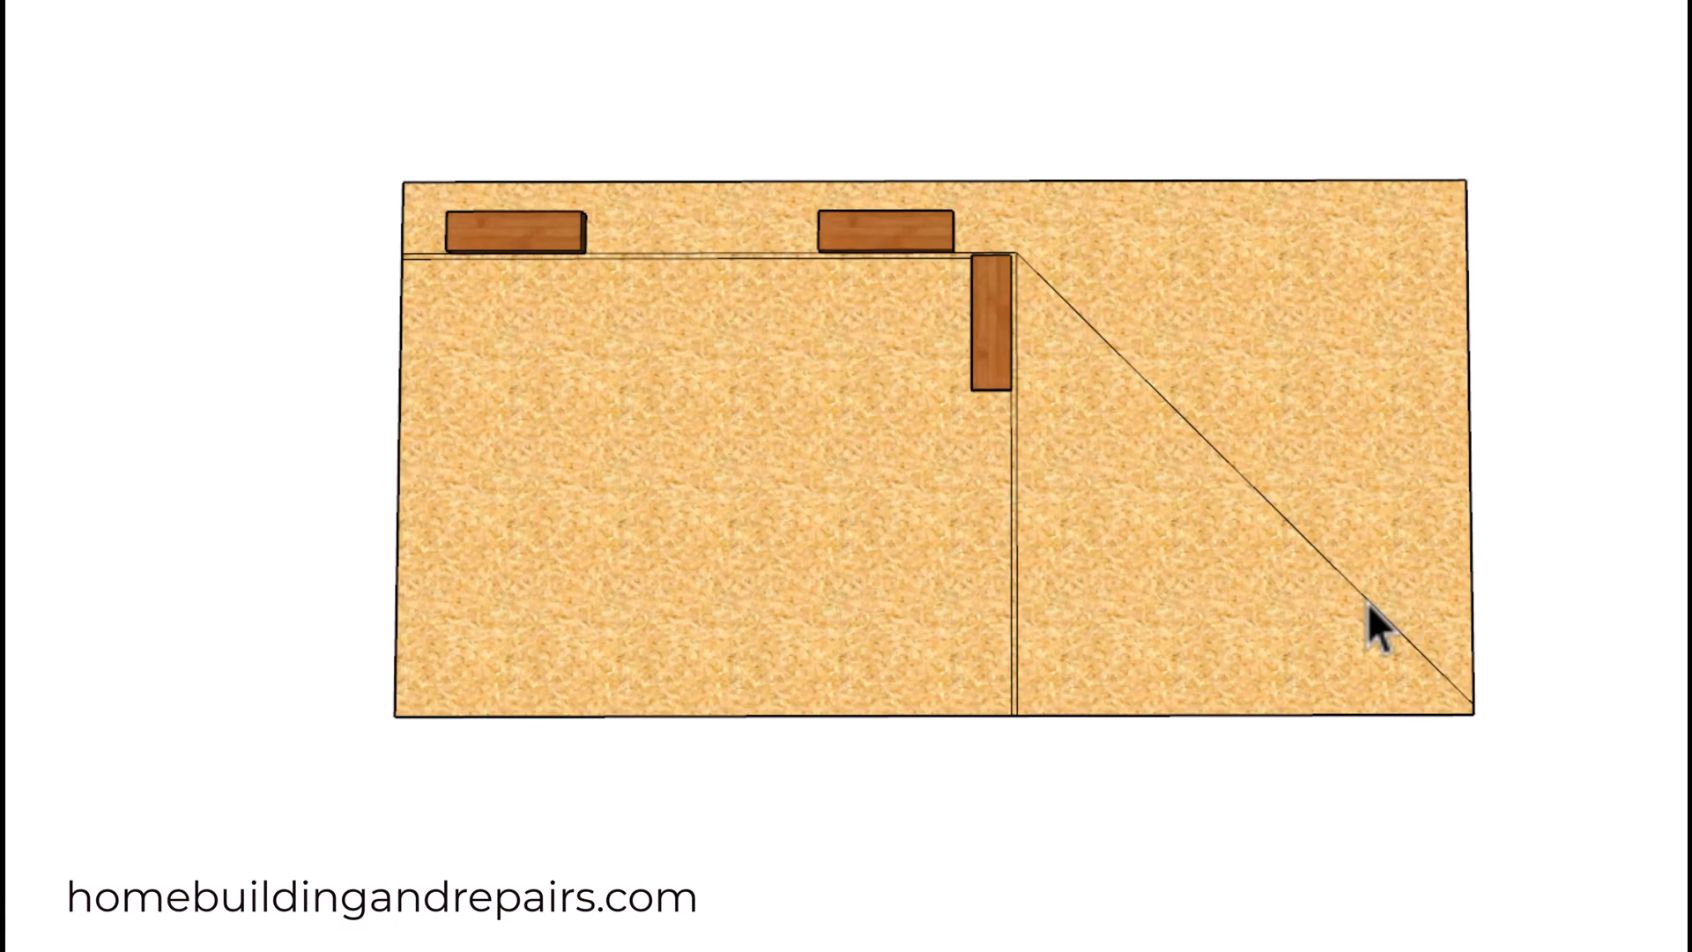
{"action": "mouse_move", "coordinate": [961, 407]}
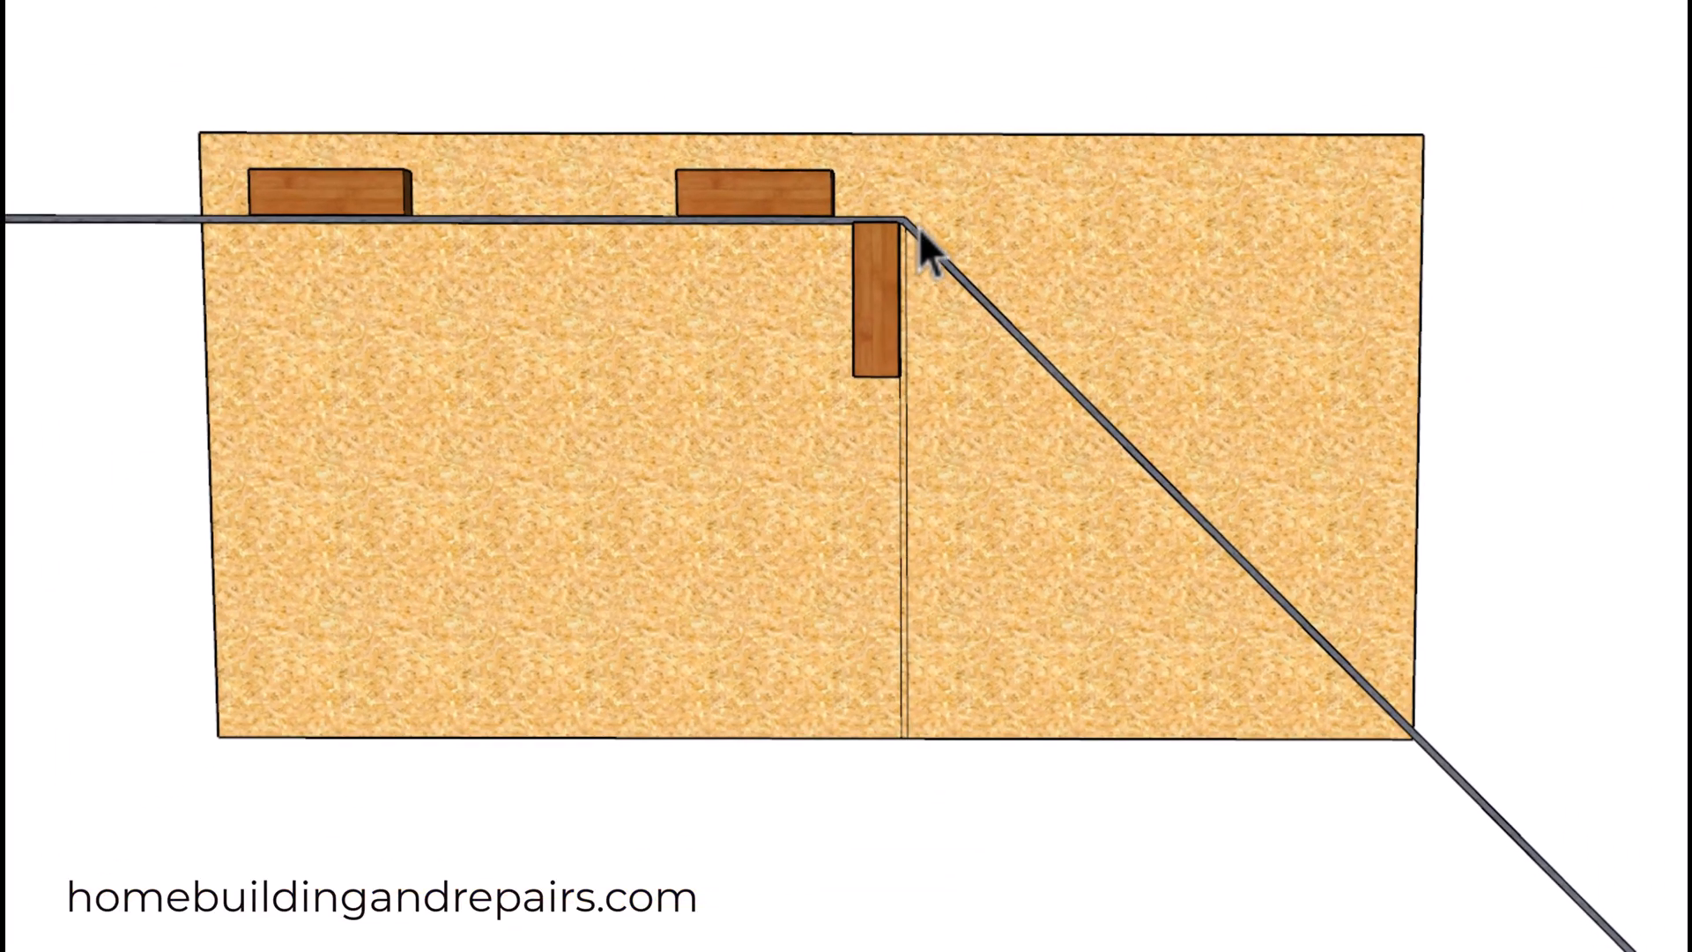
{"action": "mouse_move", "coordinate": [917, 259]}
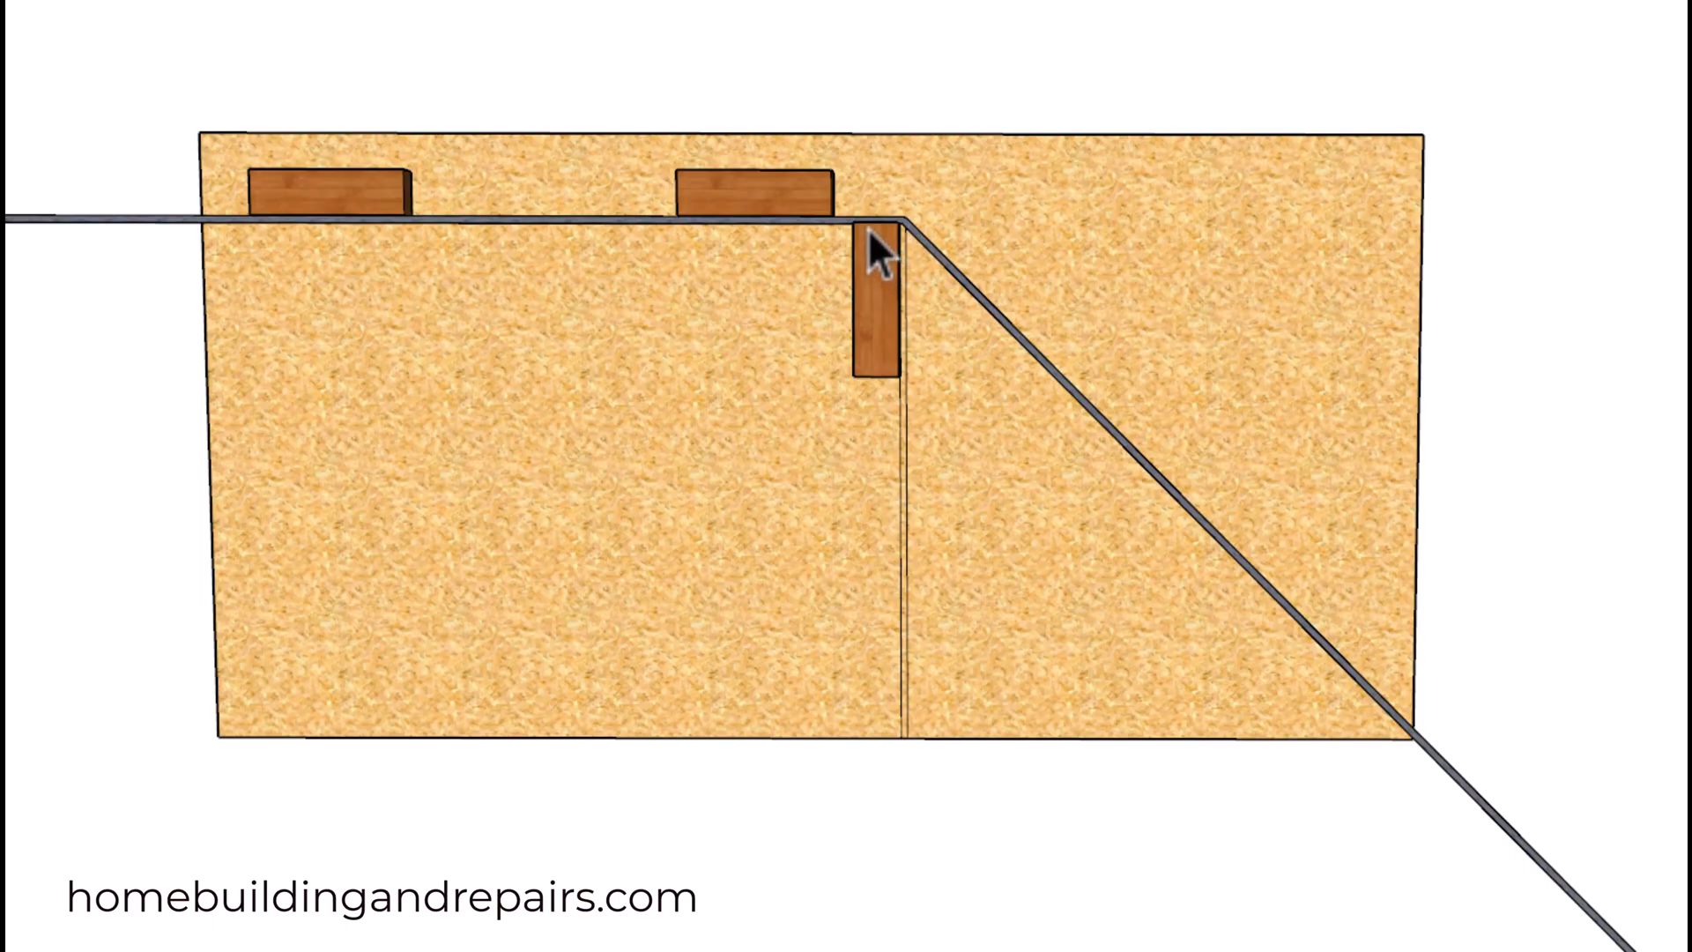
{"action": "mouse_move", "coordinate": [922, 264]}
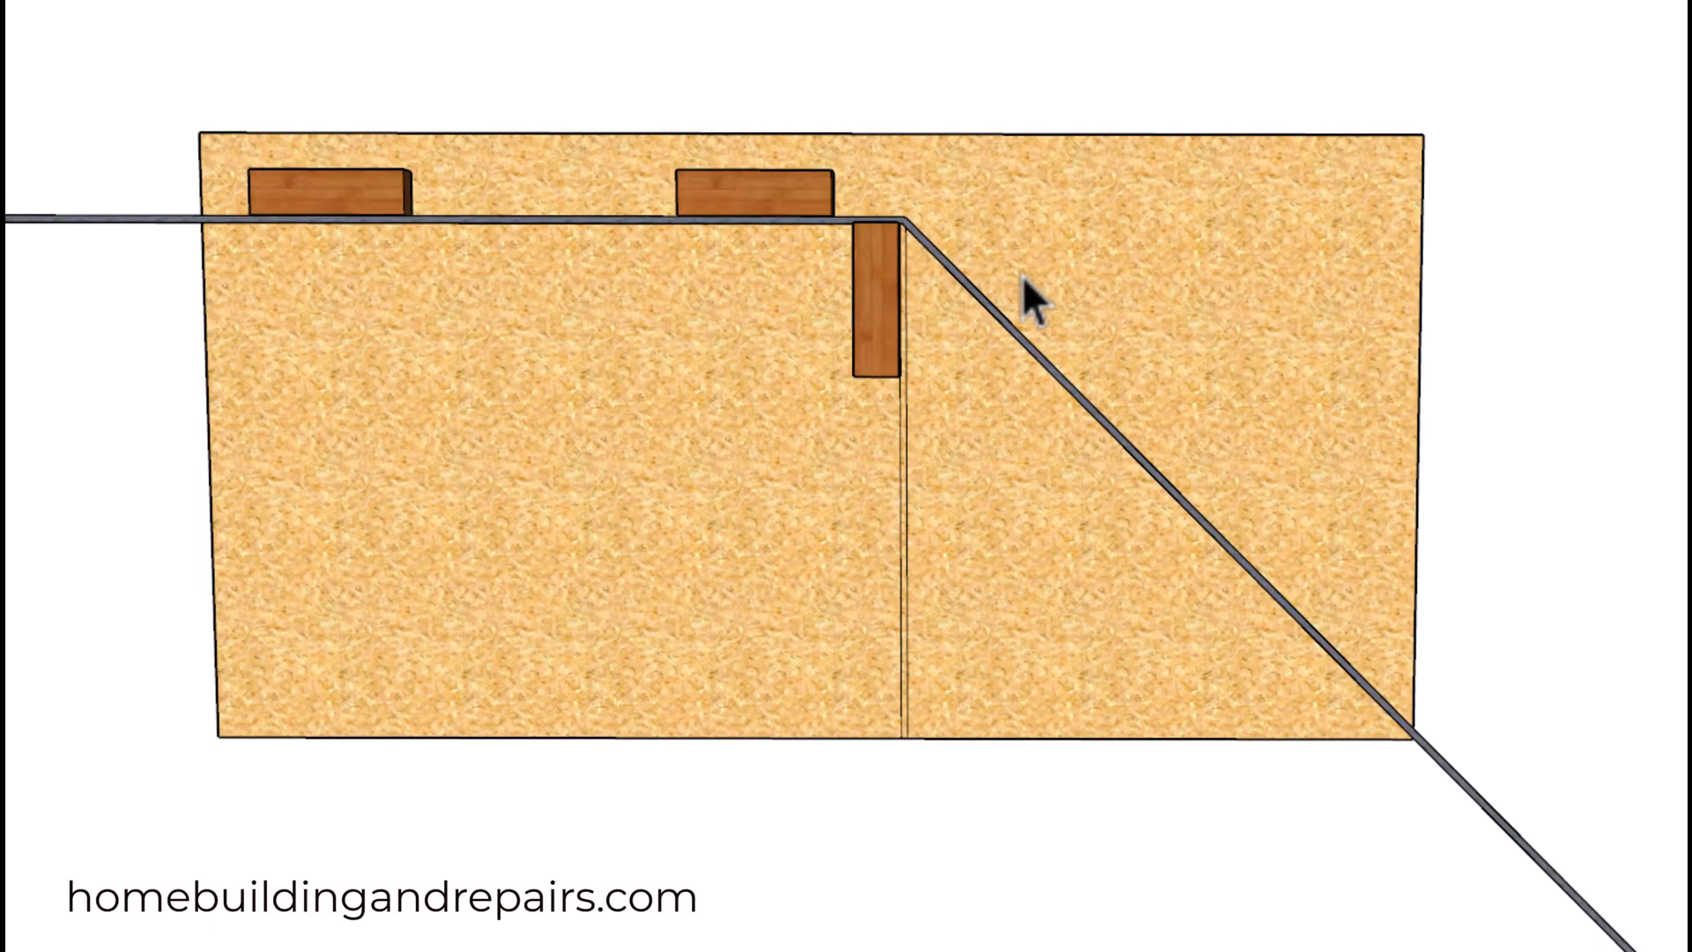
{"action": "mouse_move", "coordinate": [1426, 518]}
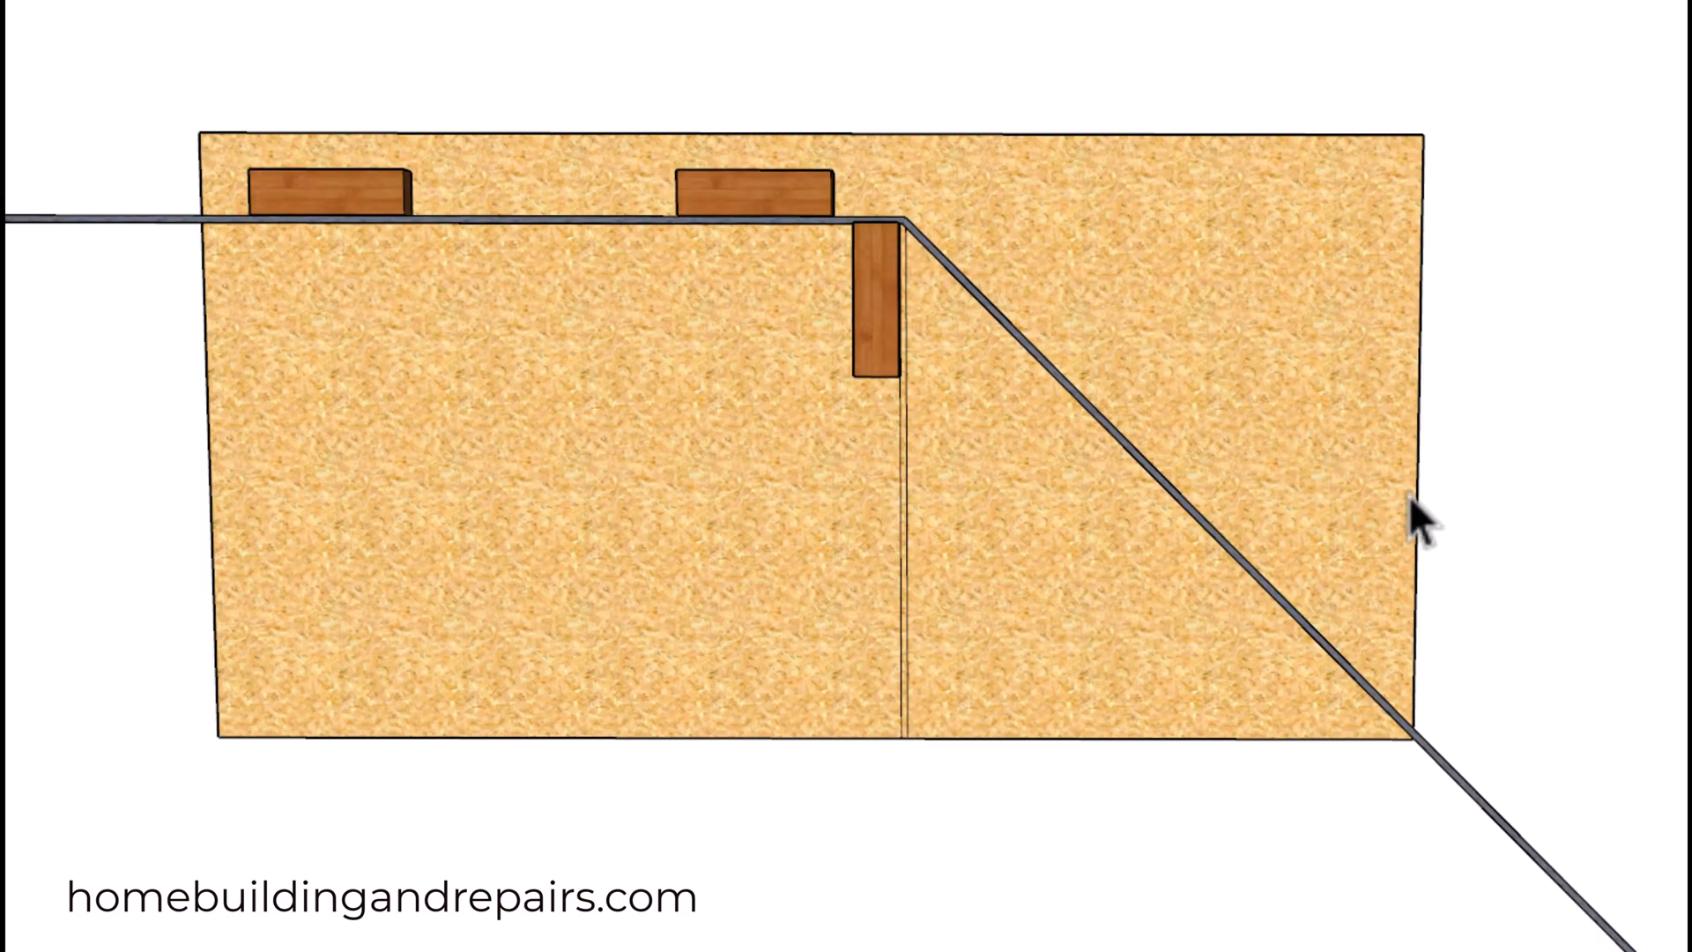
{"action": "mouse_move", "coordinate": [1241, 647]}
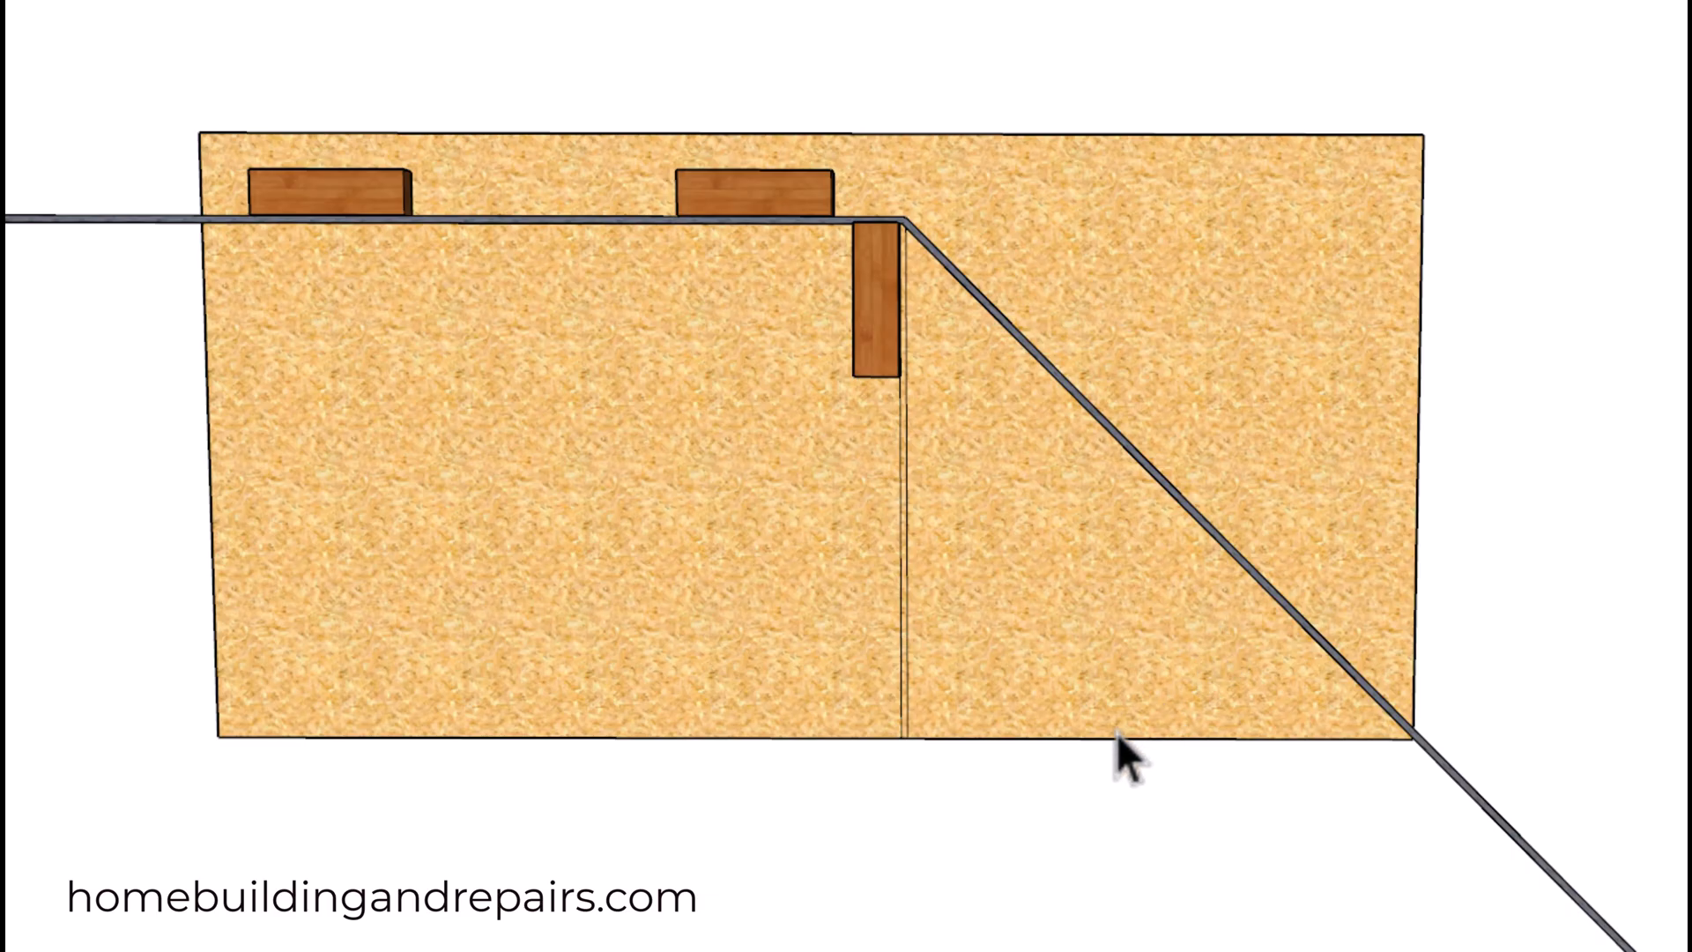
{"action": "mouse_move", "coordinate": [1217, 549]}
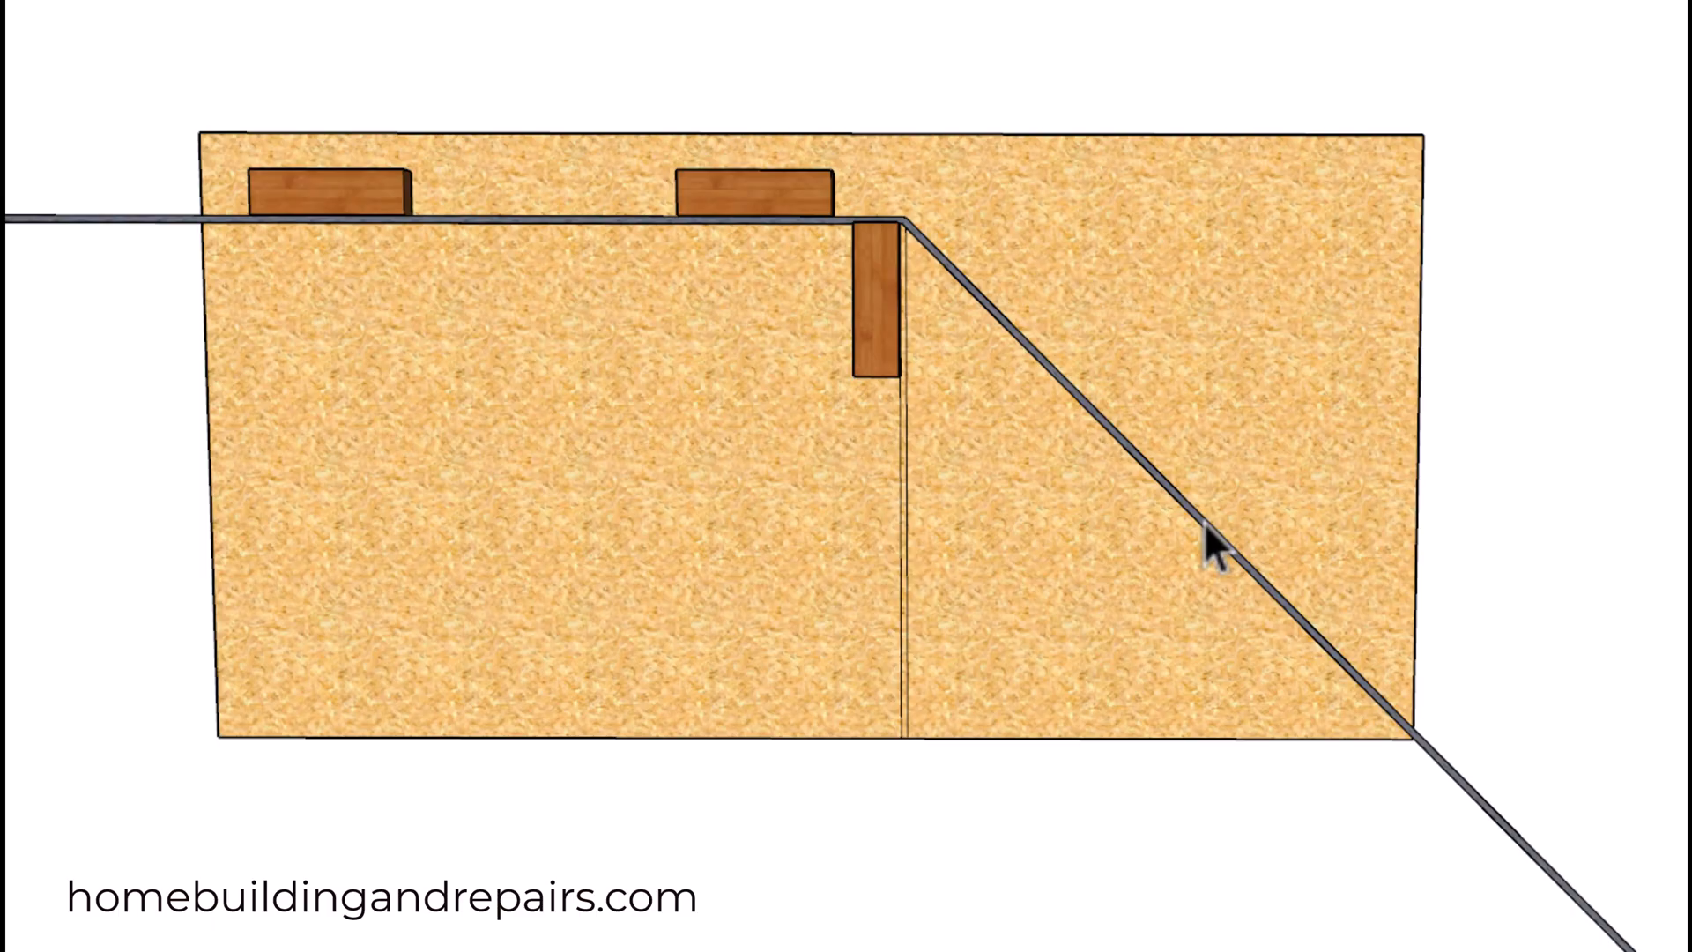